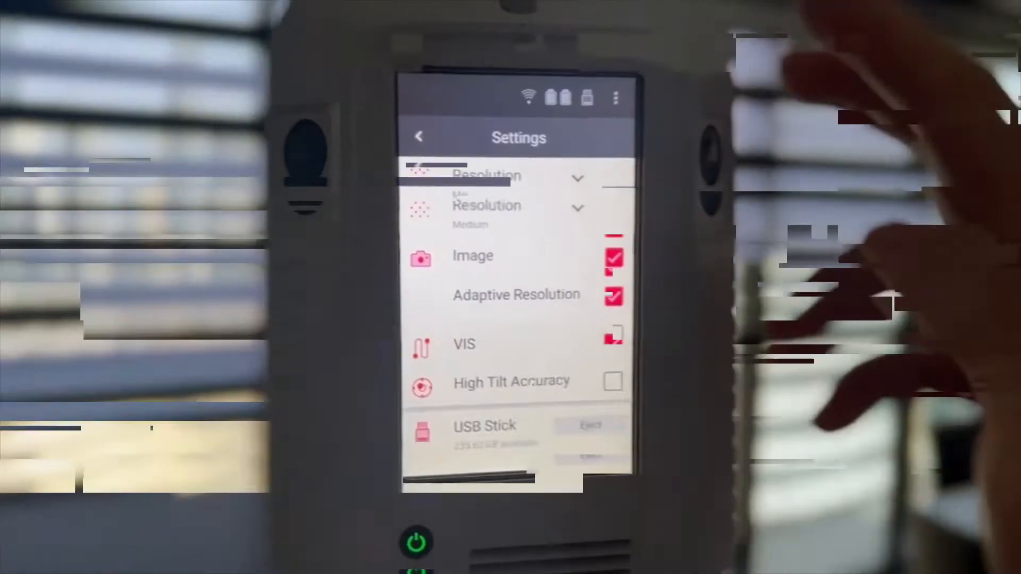
# Scroll down through the RTC360 scan settings to reach the resolution and image options.
pyautogui.scroll(-3)
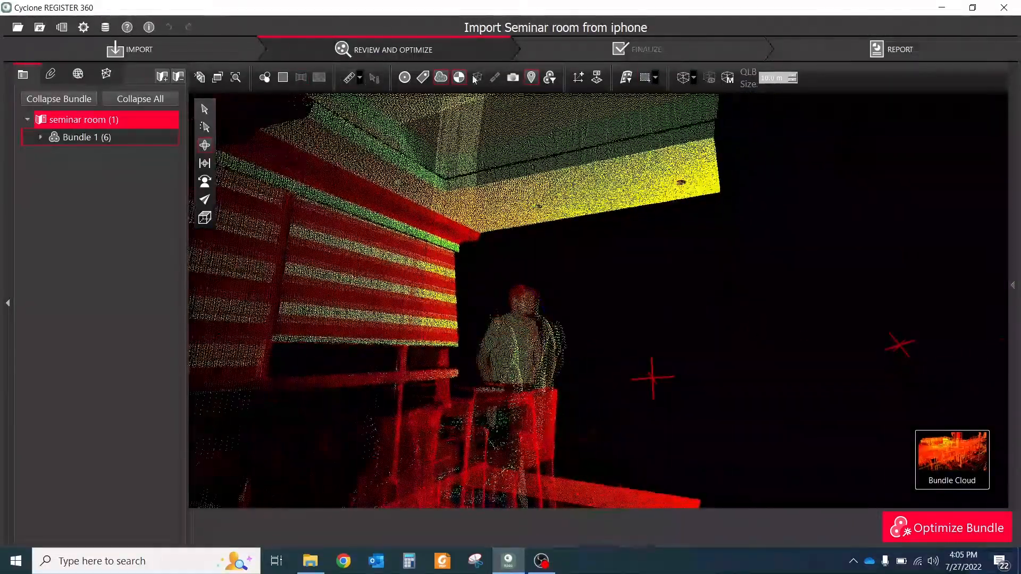
pyautogui.click(300, 77)
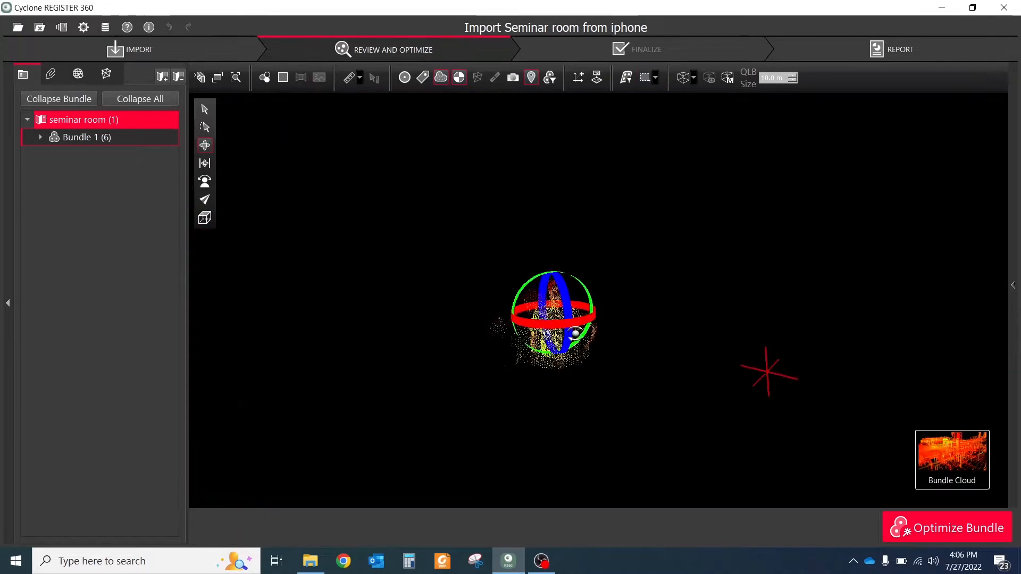
pyautogui.click(898, 48)
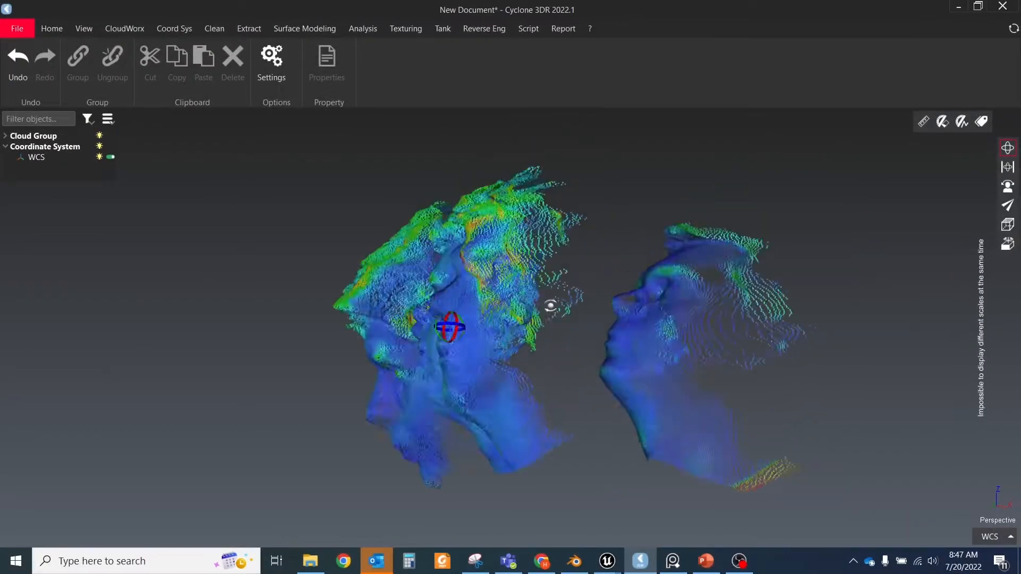
# Roughly place the head scan, then best-fit register it onto fixed Setup 001.
pyautogui.rightClick(65, 146)
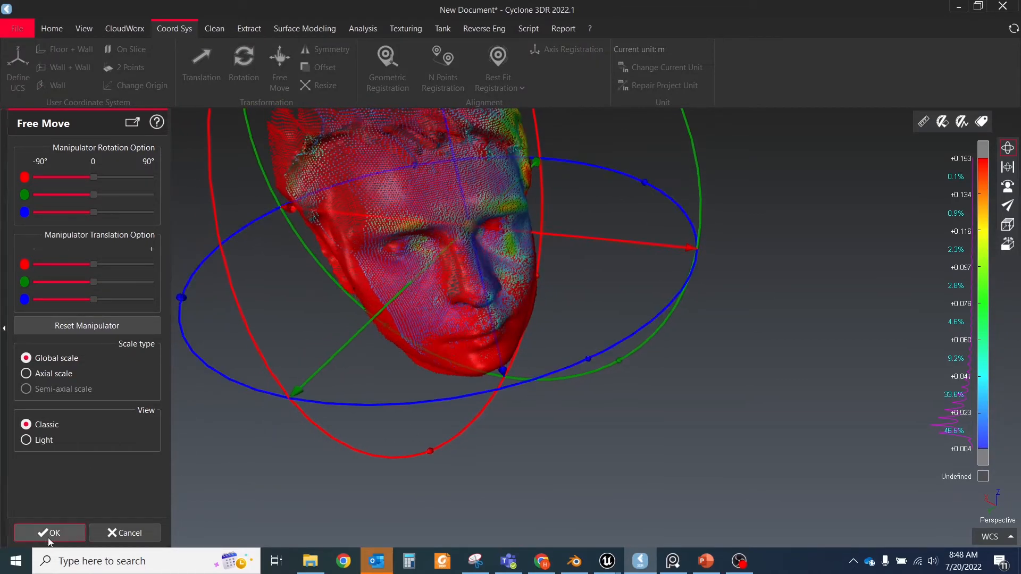
pyautogui.click(49, 533)
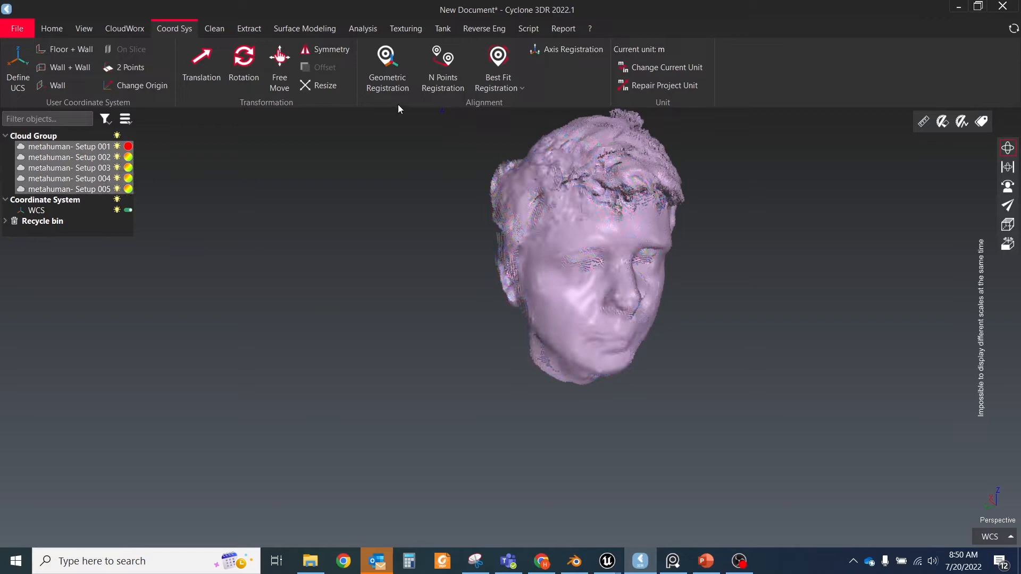
pyautogui.click(498, 69)
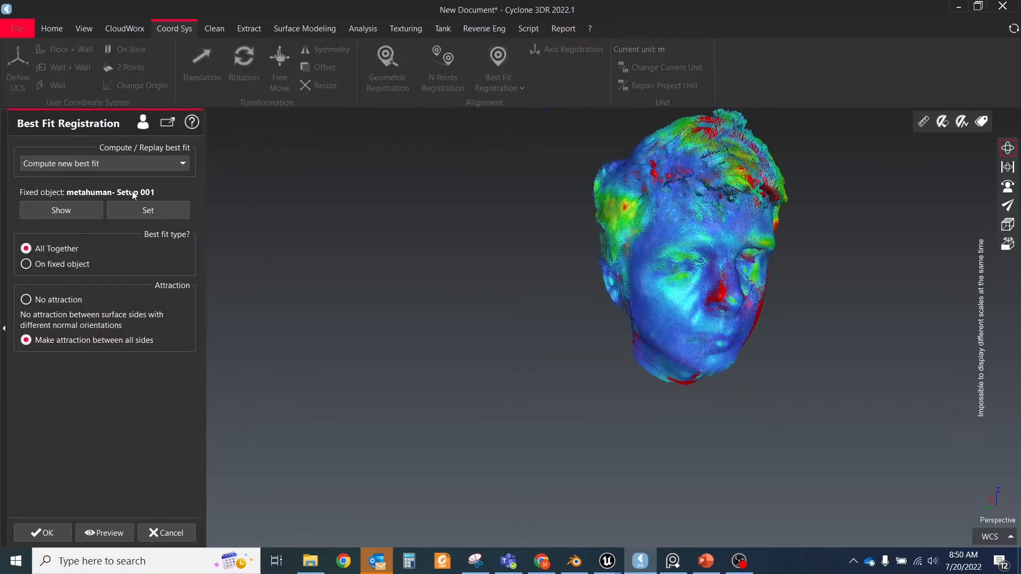
pyautogui.click(26, 263)
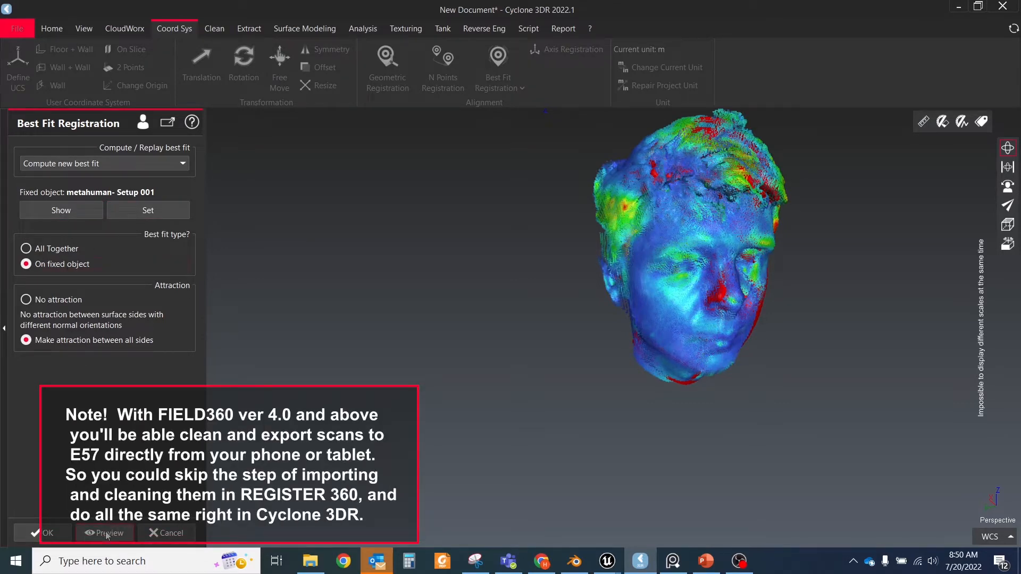
pyautogui.click(104, 533)
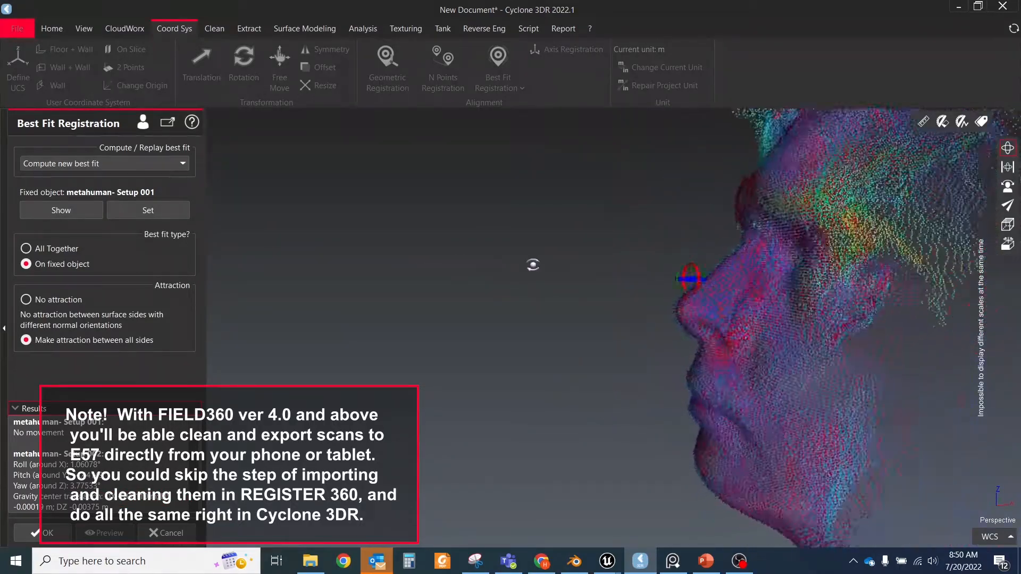
pyautogui.click(43, 533)
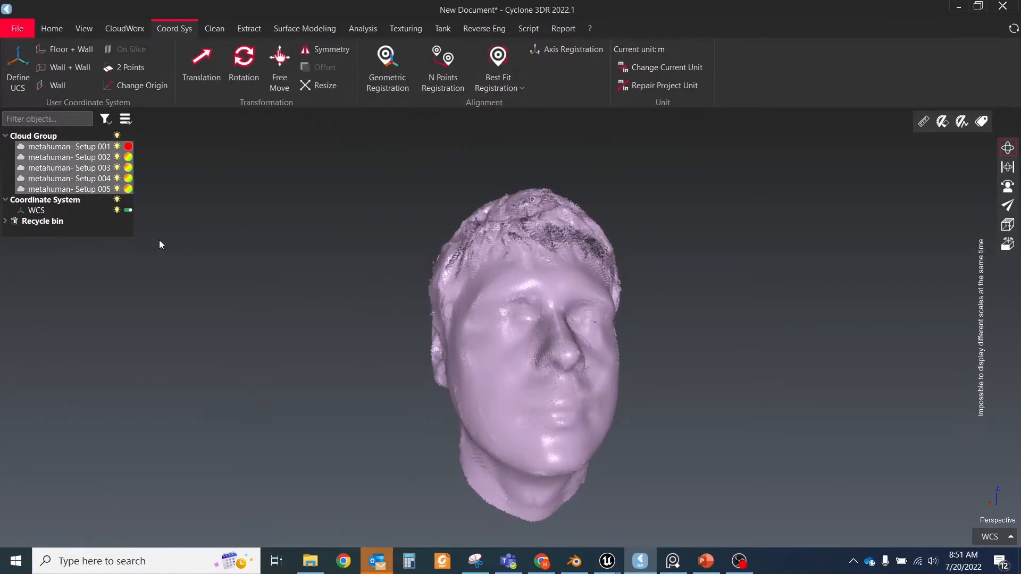
# Merge the aligned head clouds and split off the hair and neck regions.
pyautogui.rightClick(68, 157)
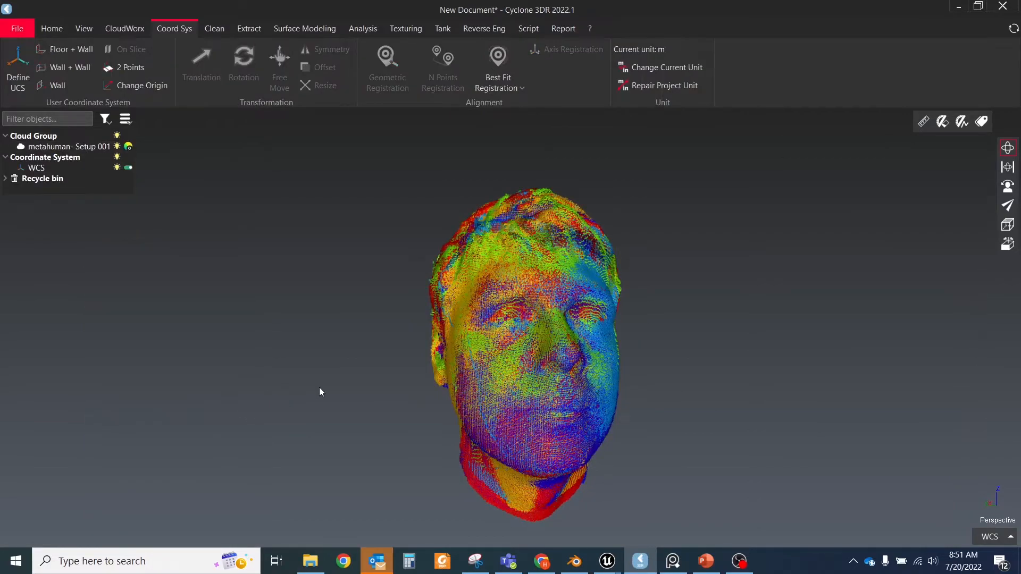
pyautogui.click(213, 28)
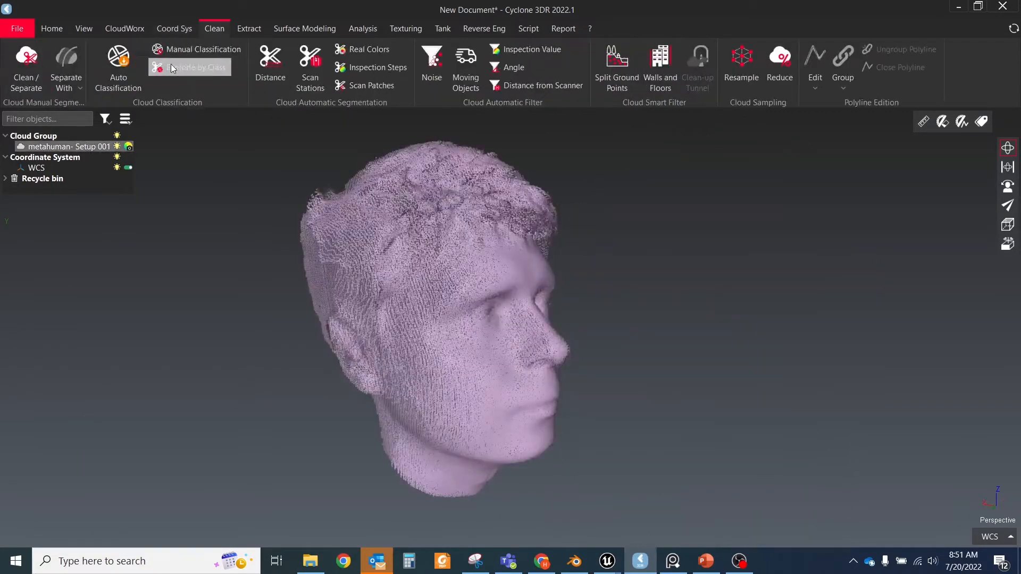
pyautogui.click(26, 67)
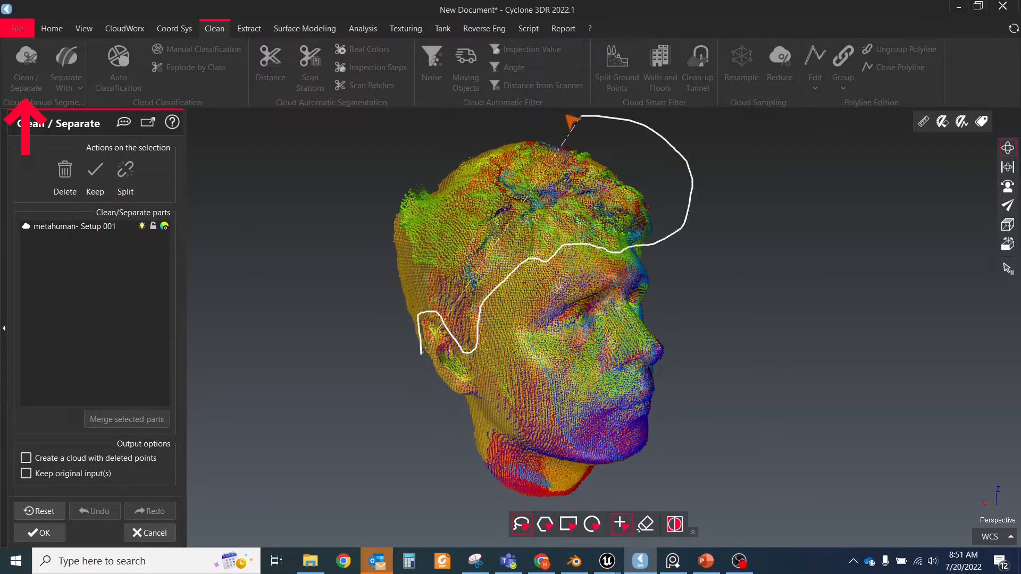
pyautogui.click(125, 174)
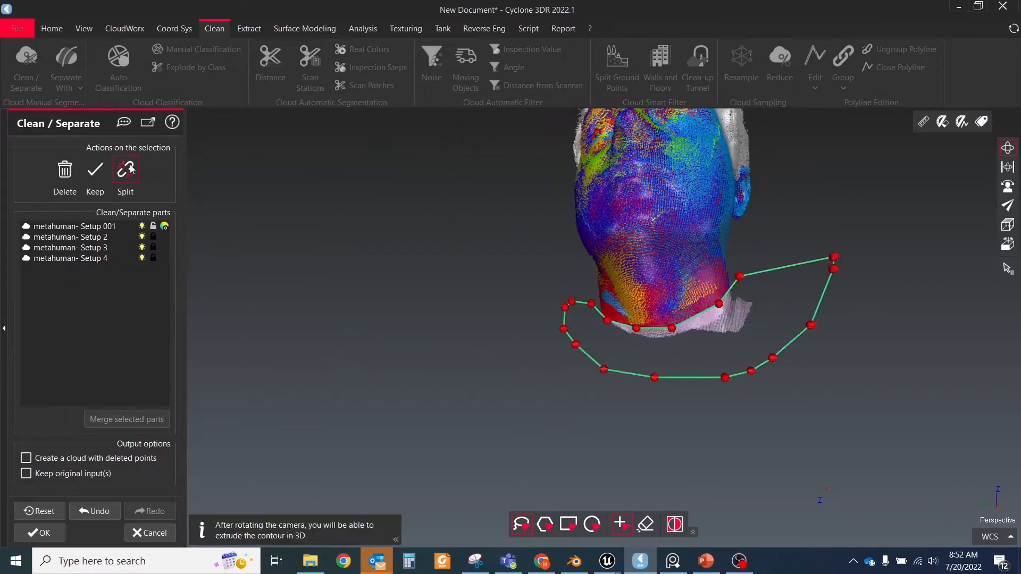
pyautogui.click(39, 533)
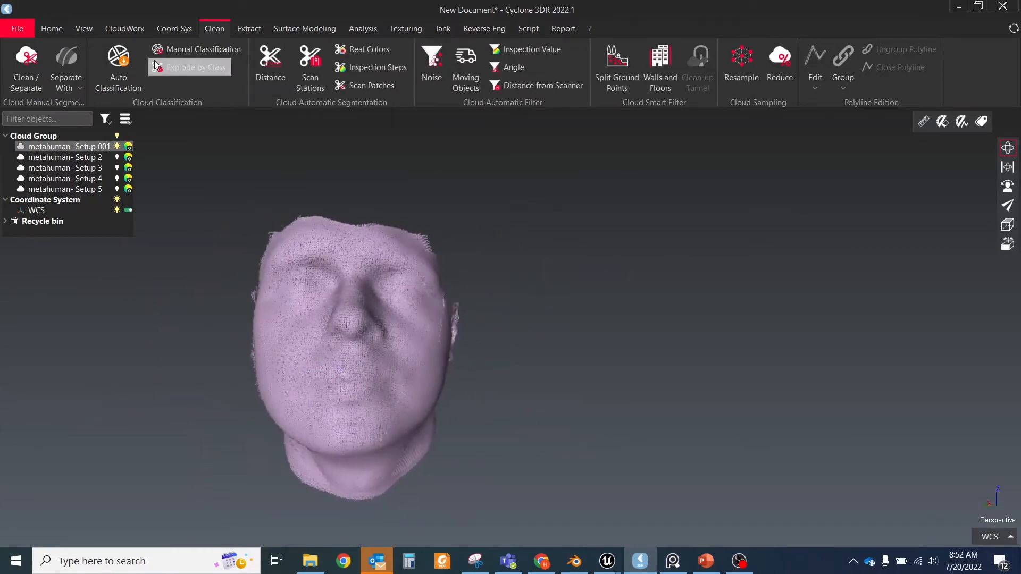
pyautogui.click(304, 29)
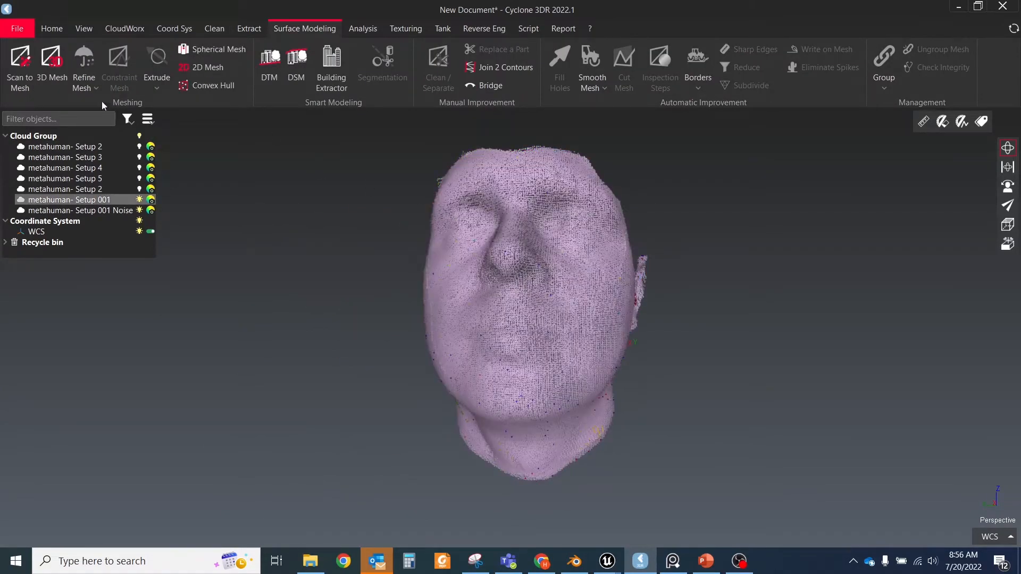
# Mesh the face cloud in two steps, refine it, and outline the neck for trimming.
pyautogui.click(51, 65)
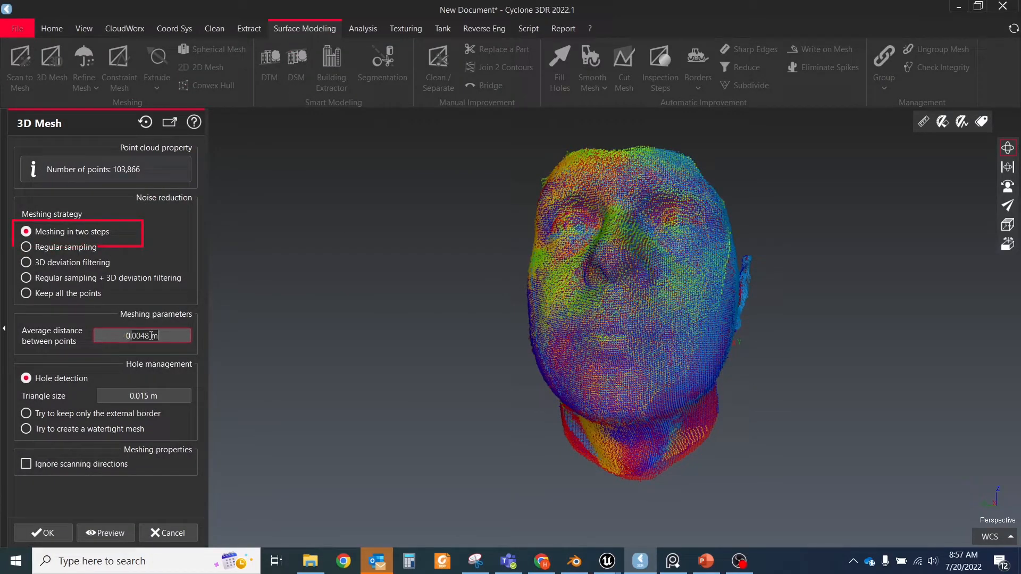
pyautogui.click(105, 532)
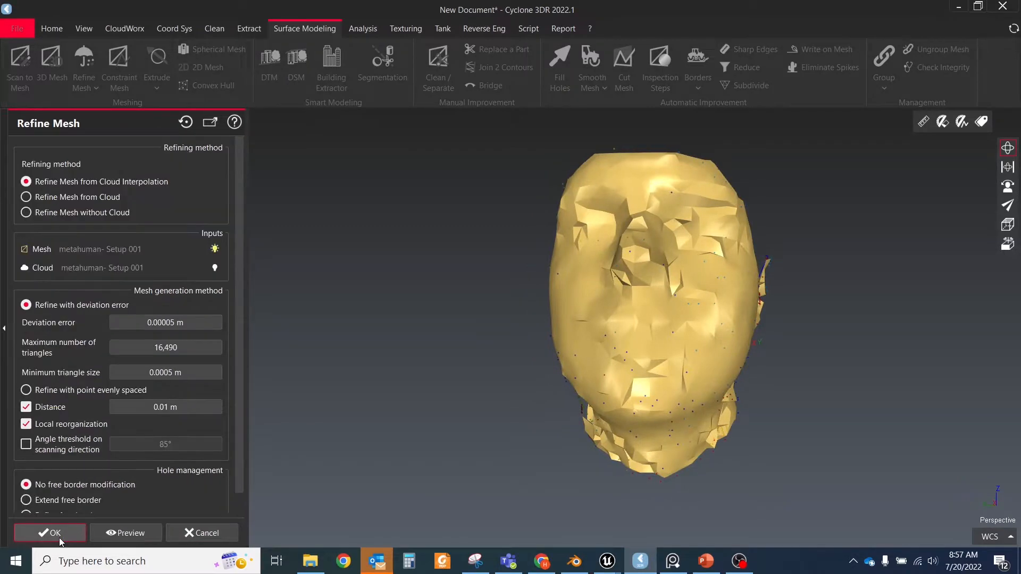
pyautogui.moveTo(243, 308)
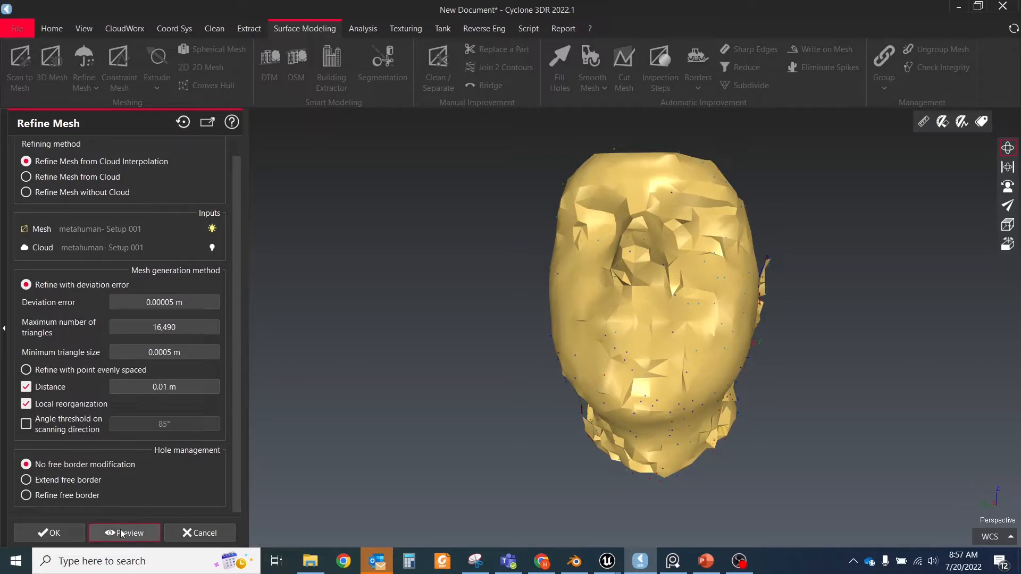
pyautogui.click(123, 533)
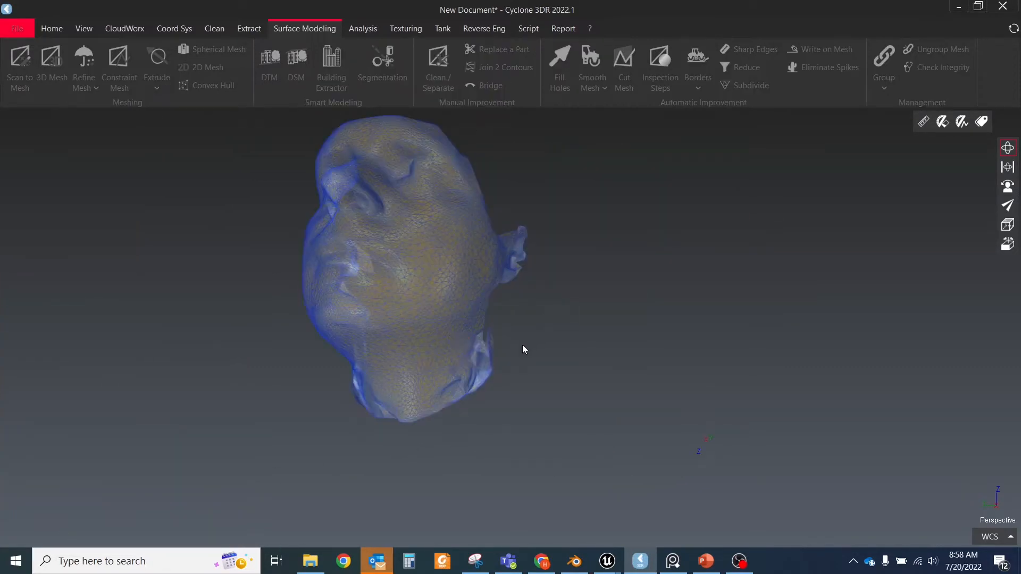
pyautogui.click(438, 69)
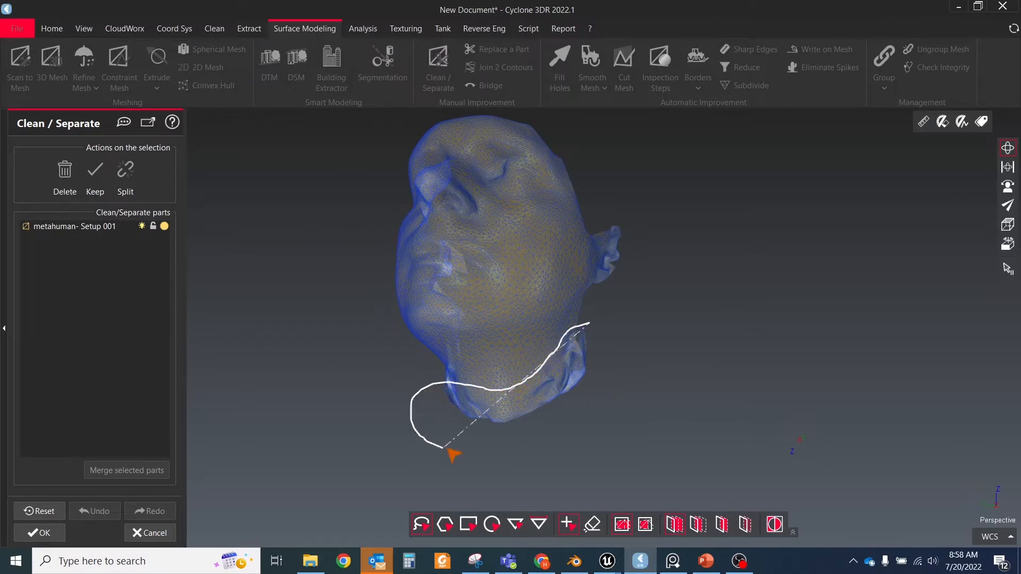
pyautogui.click(64, 176)
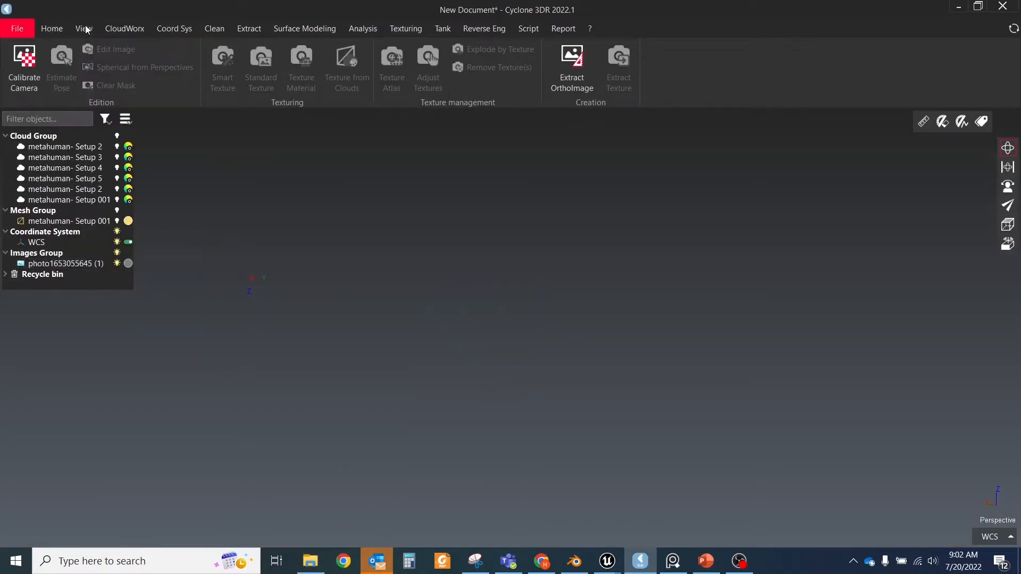
# Select the imported face photo and preview it.
pyautogui.click(65, 264)
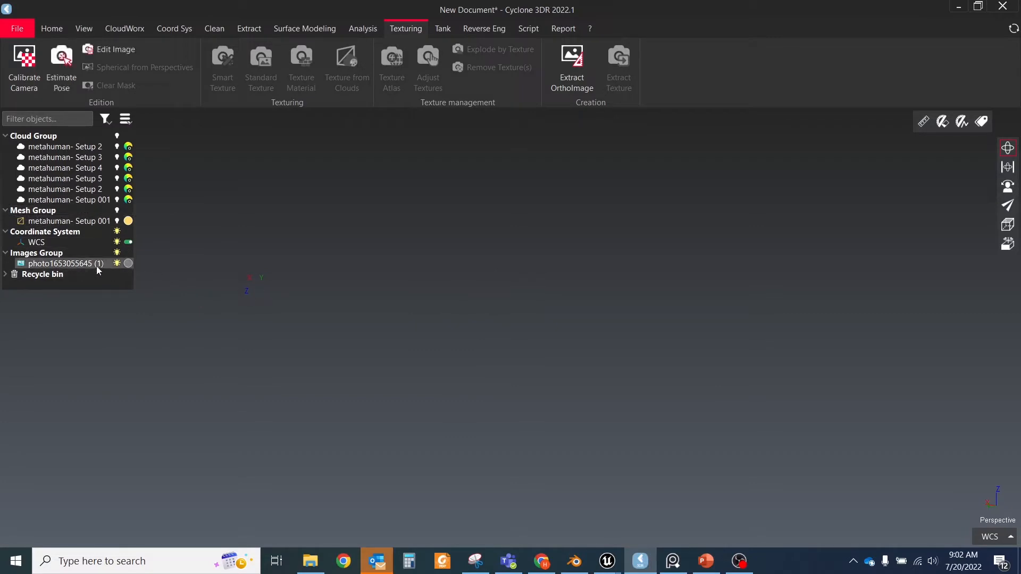
pyautogui.click(84, 28)
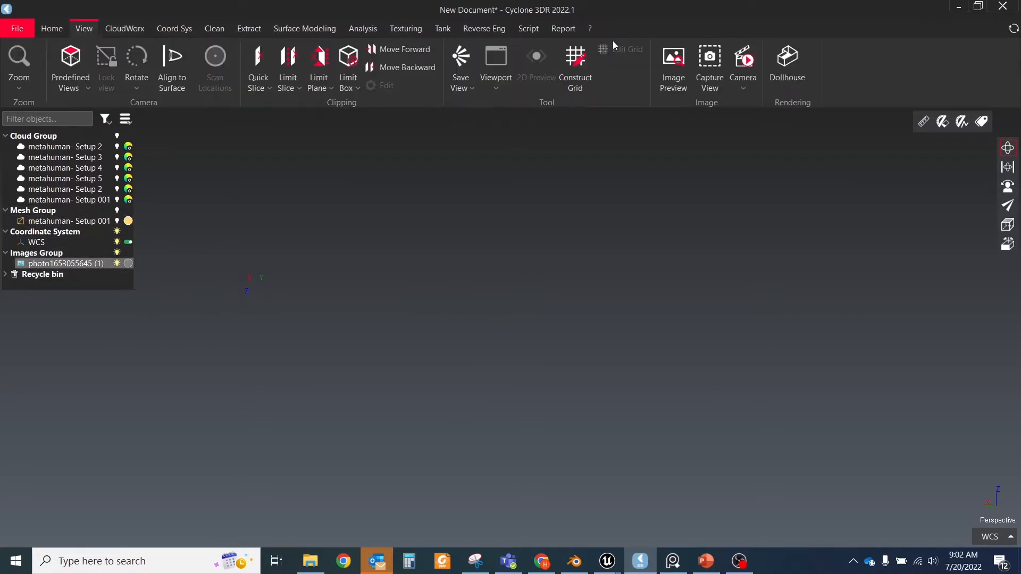
pyautogui.doubleClick(63, 263)
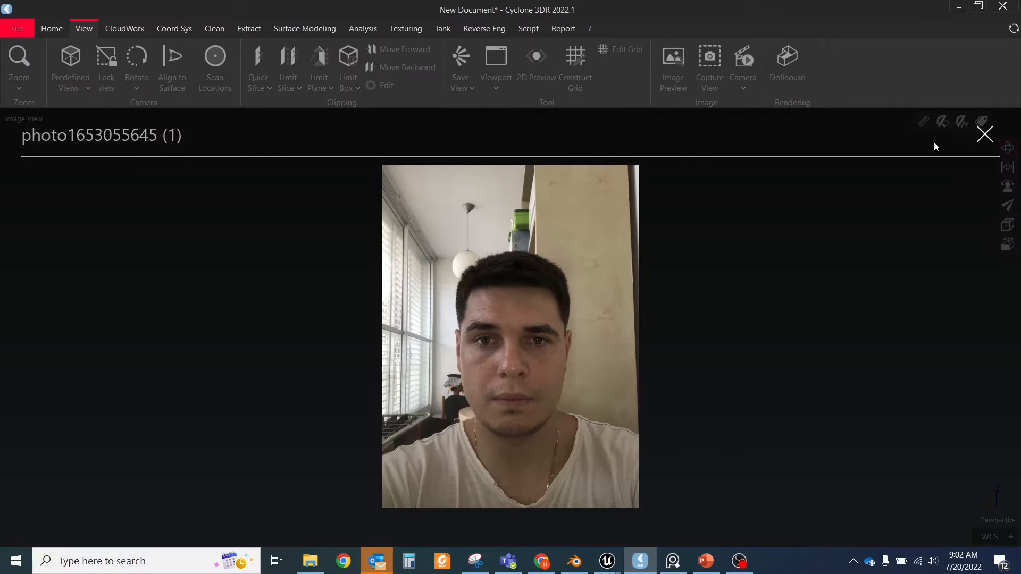
pyautogui.click(984, 134)
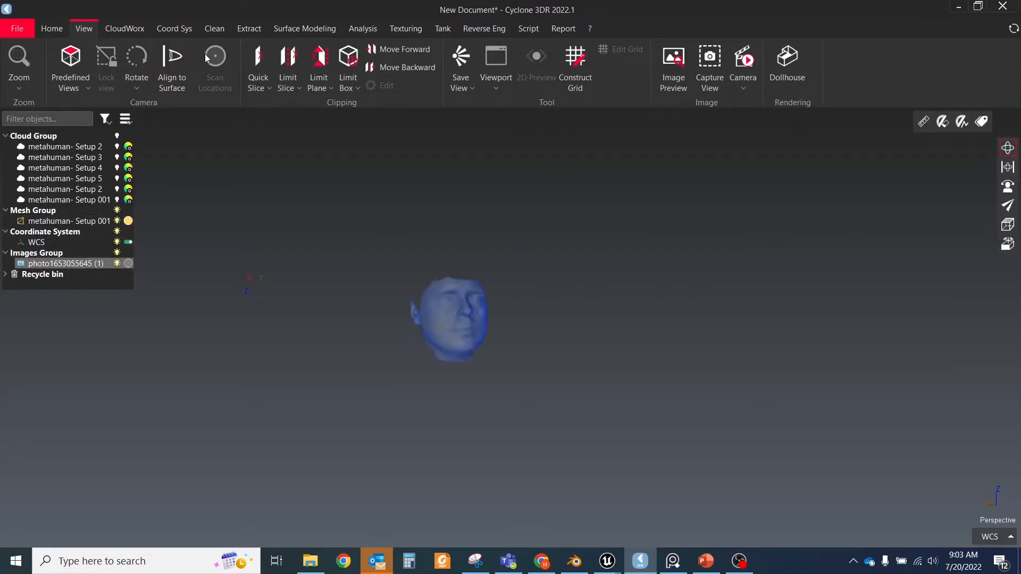
# Estimate the photo's camera pose by matching face points such as the nose tip.
pyautogui.click(405, 28)
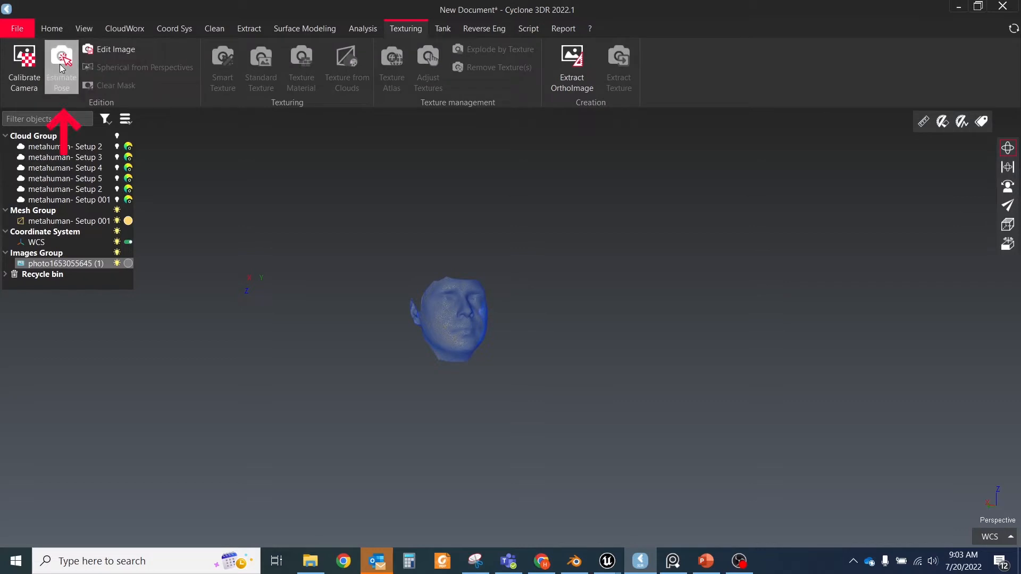
pyautogui.click(61, 65)
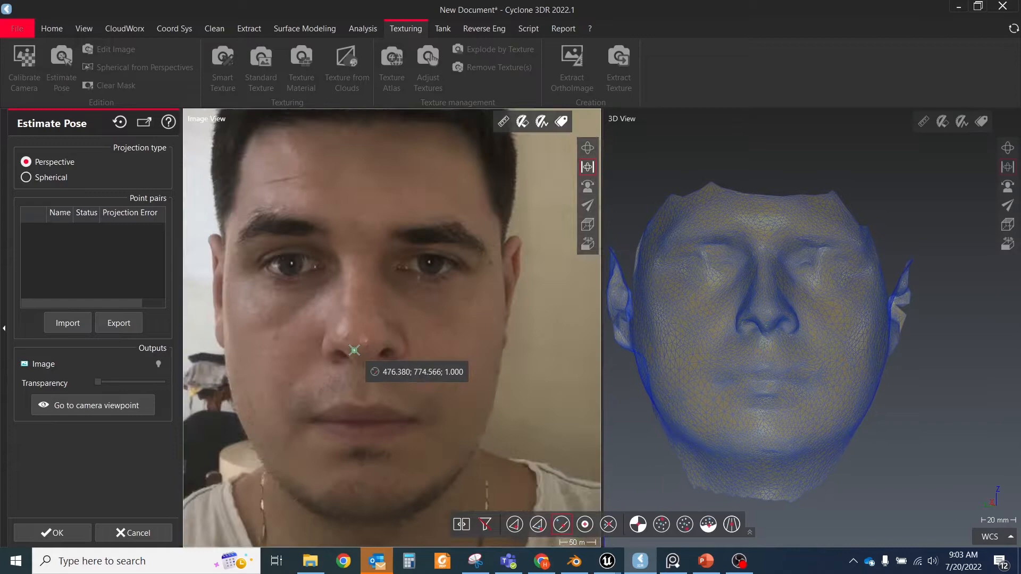
pyautogui.click(361, 342)
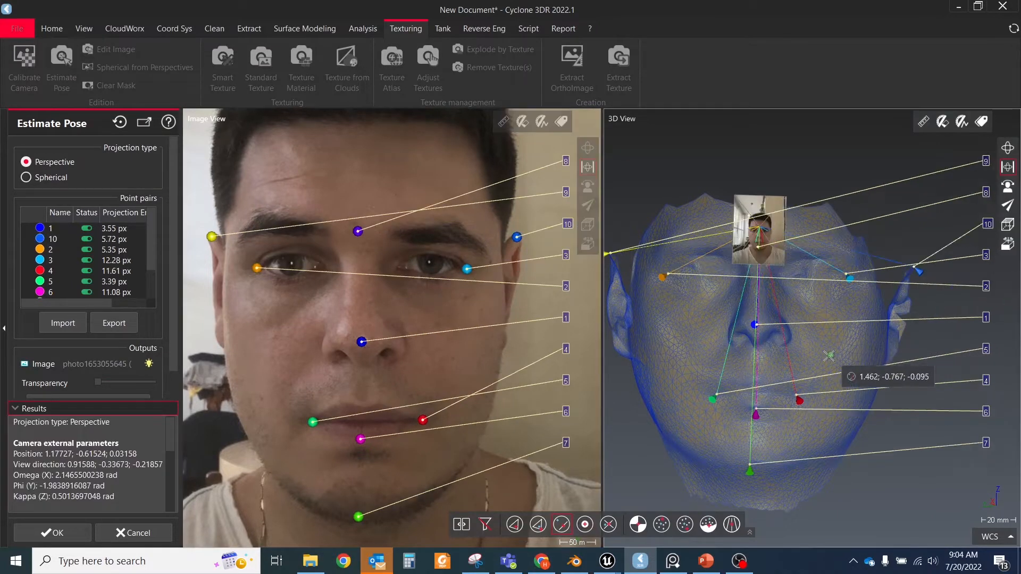
pyautogui.click(51, 533)
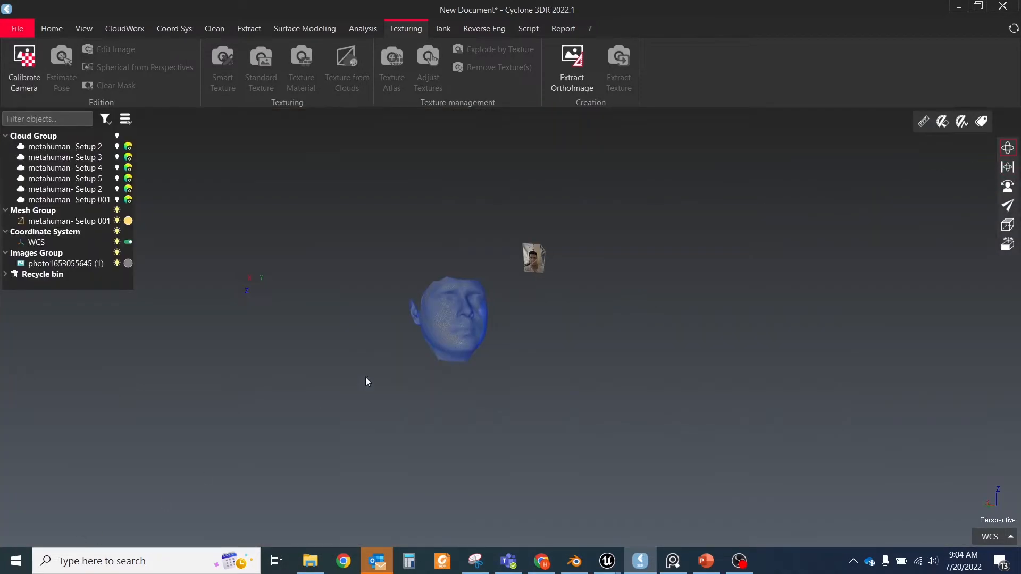
pyautogui.moveTo(260, 61)
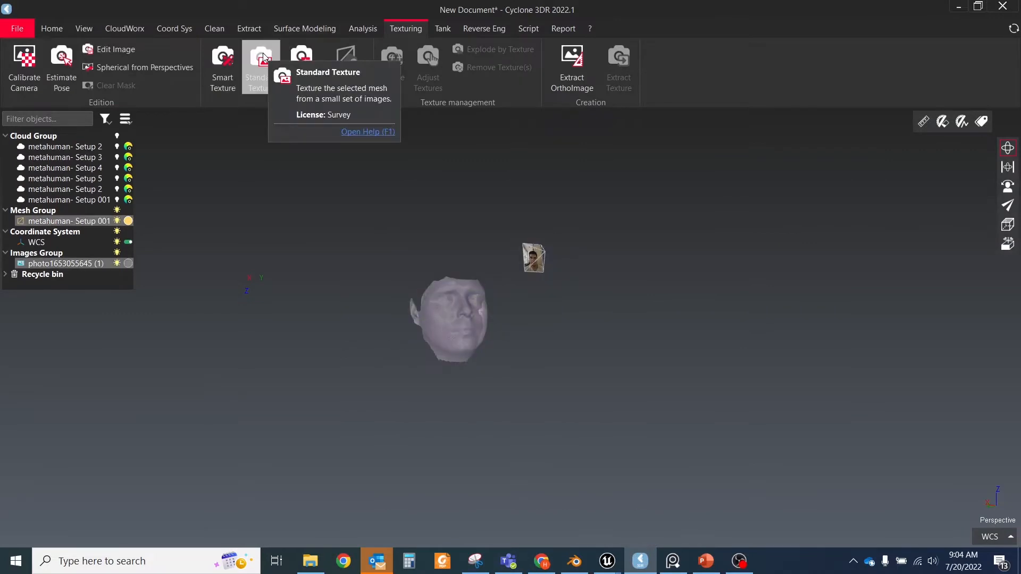
# Apply a Standard Texture from the face photo onto the head mesh.
pyautogui.click(260, 67)
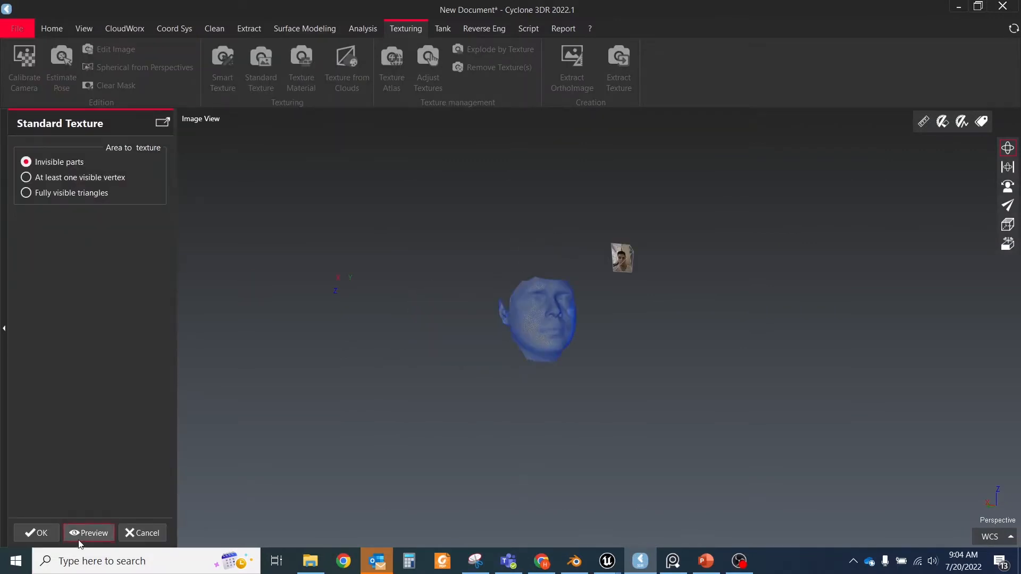
pyautogui.click(37, 533)
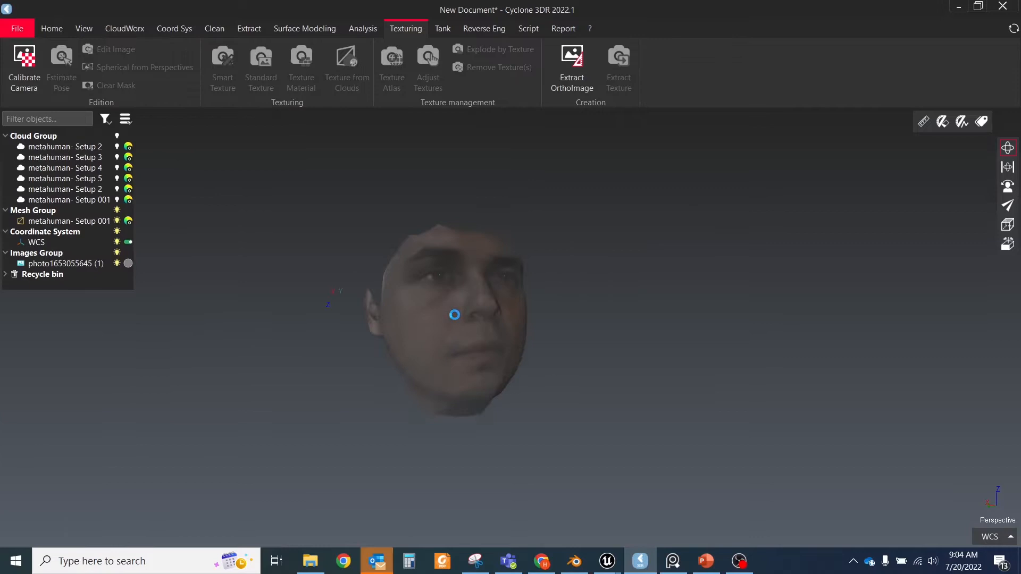
pyautogui.click(59, 220)
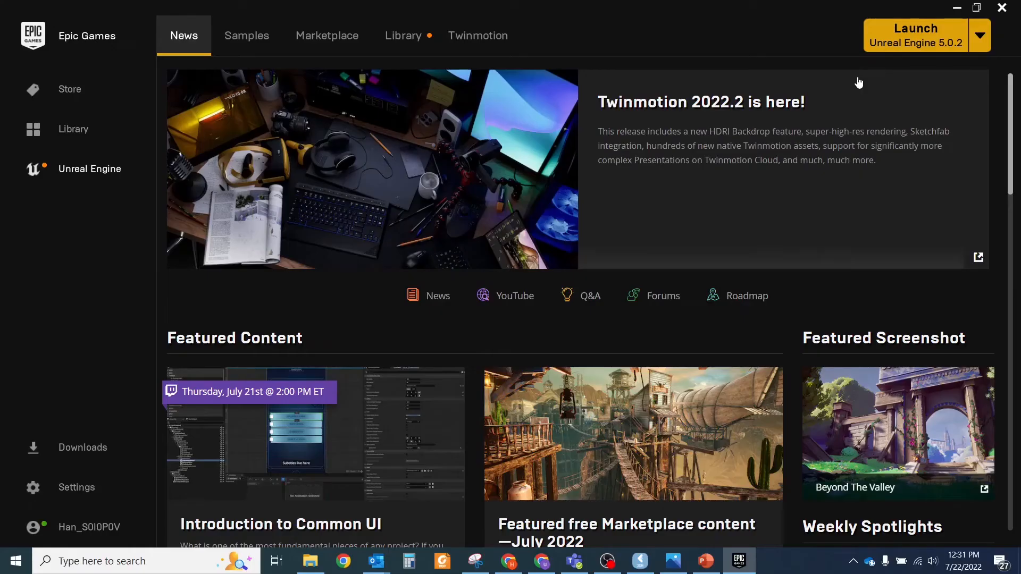
# Launch UE 5.0.2, create a Blank project, and enable the MetaHuman plugin.
pyautogui.click(915, 31)
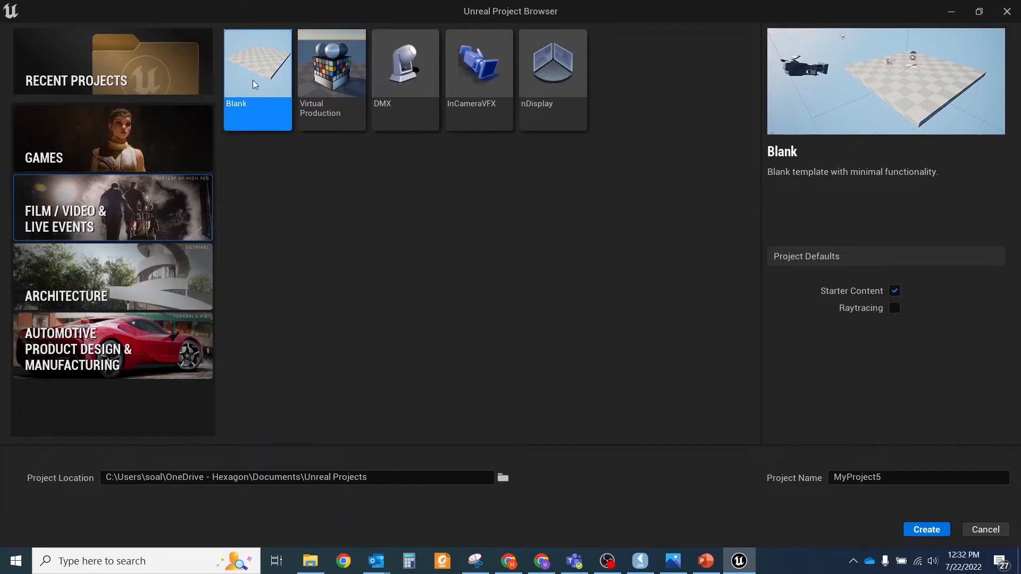
pyautogui.click(925, 530)
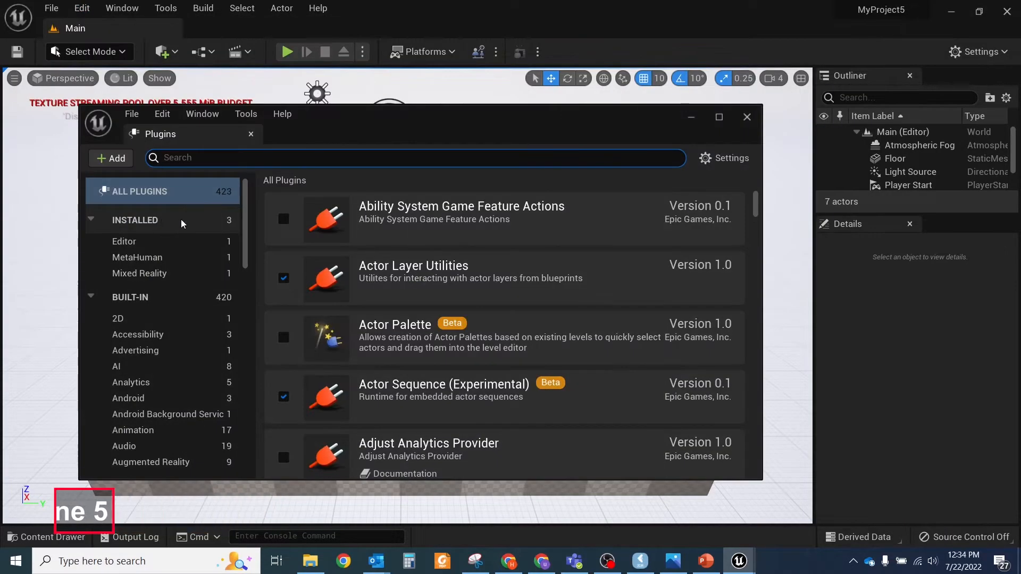
pyautogui.write('metahuman')
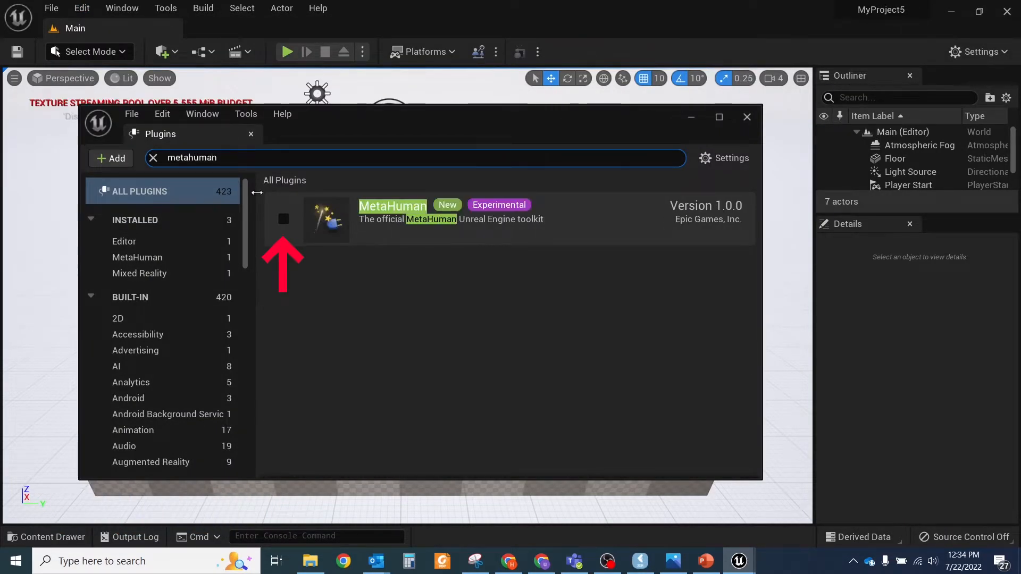
pyautogui.click(746, 116)
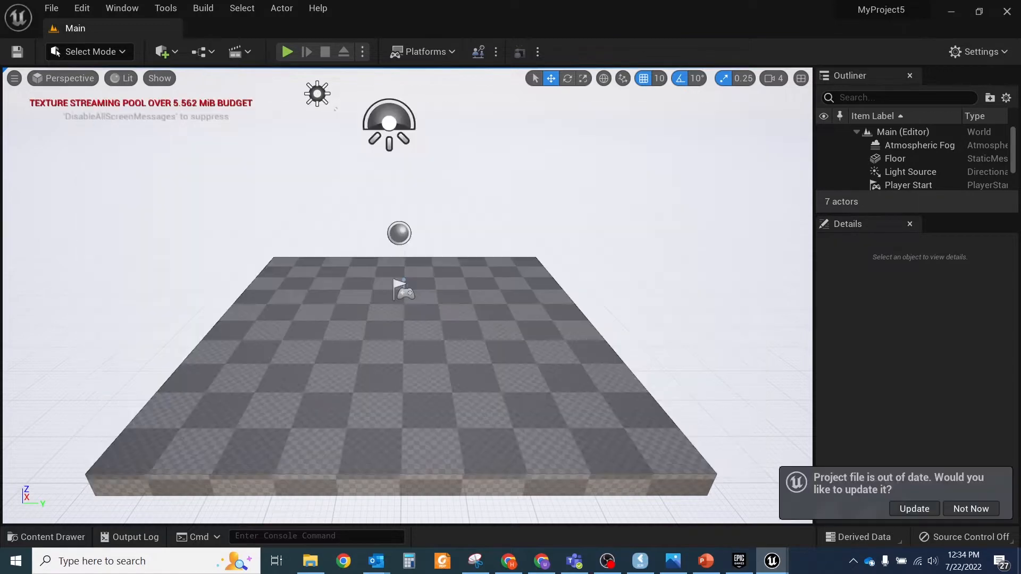
# Import the textured head model test_5 into the project content at scale 1000.
pyautogui.click(46, 537)
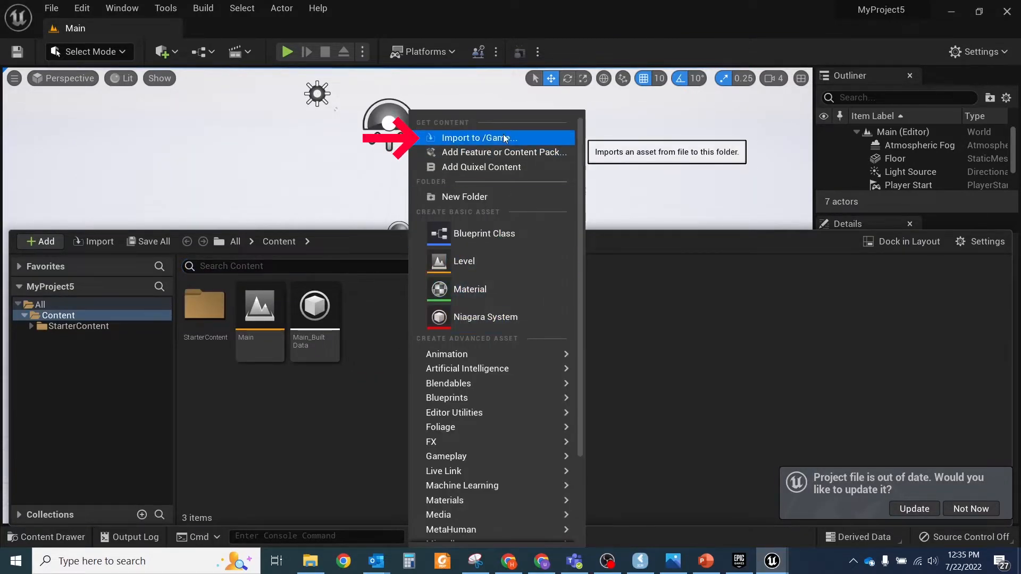
pyautogui.click(478, 138)
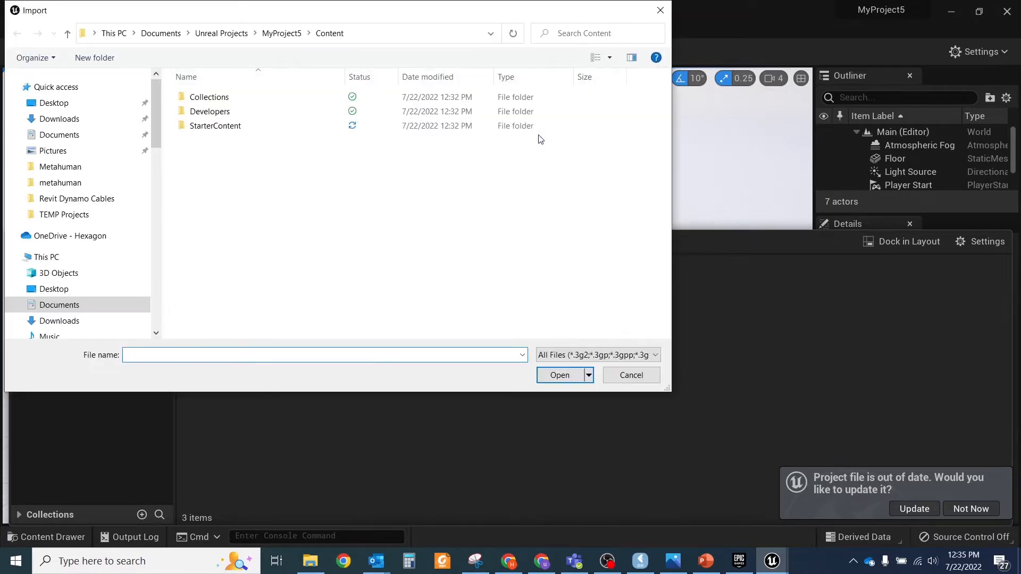
pyautogui.click(60, 182)
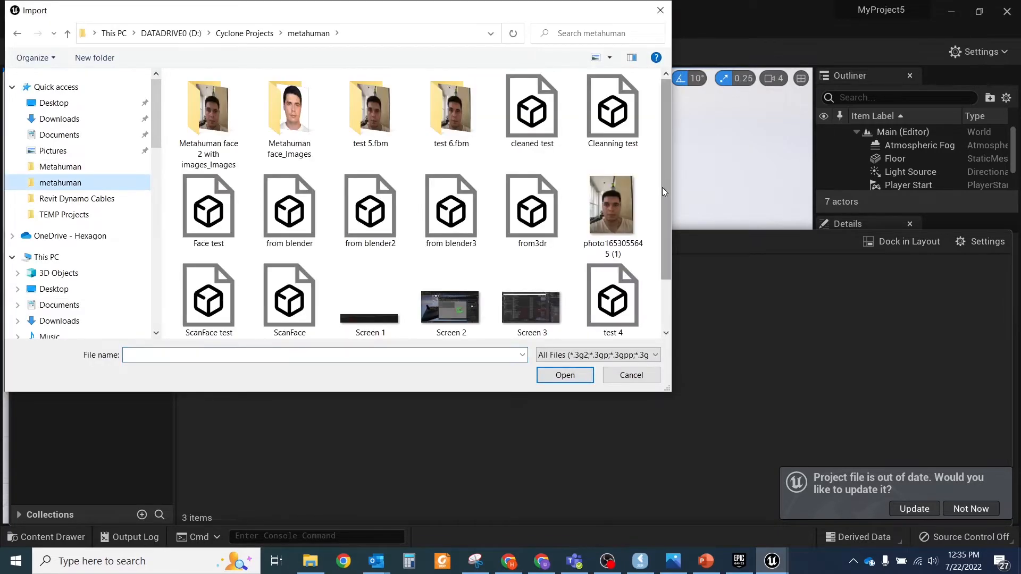
pyautogui.click(564, 375)
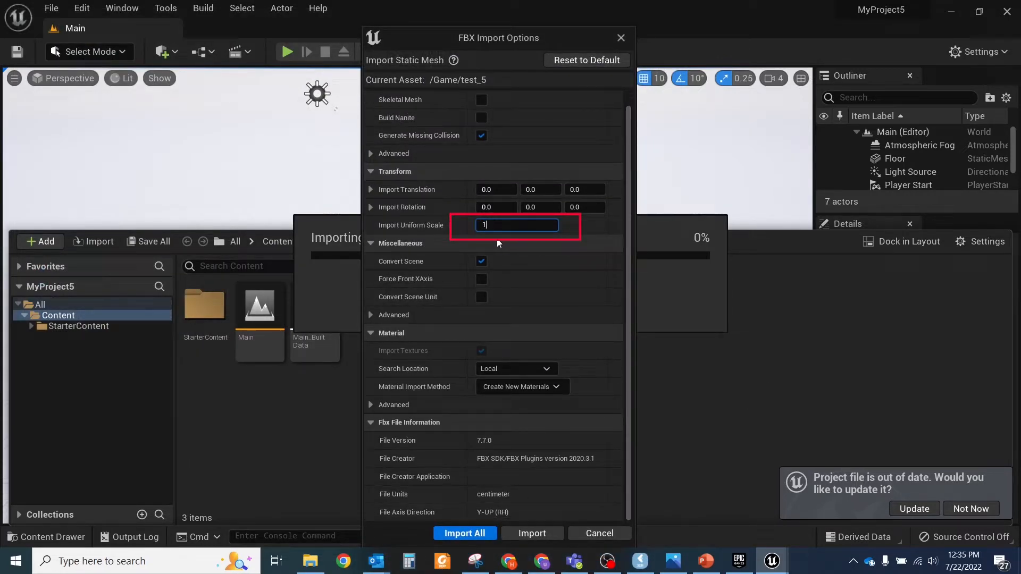
pyautogui.write('000')
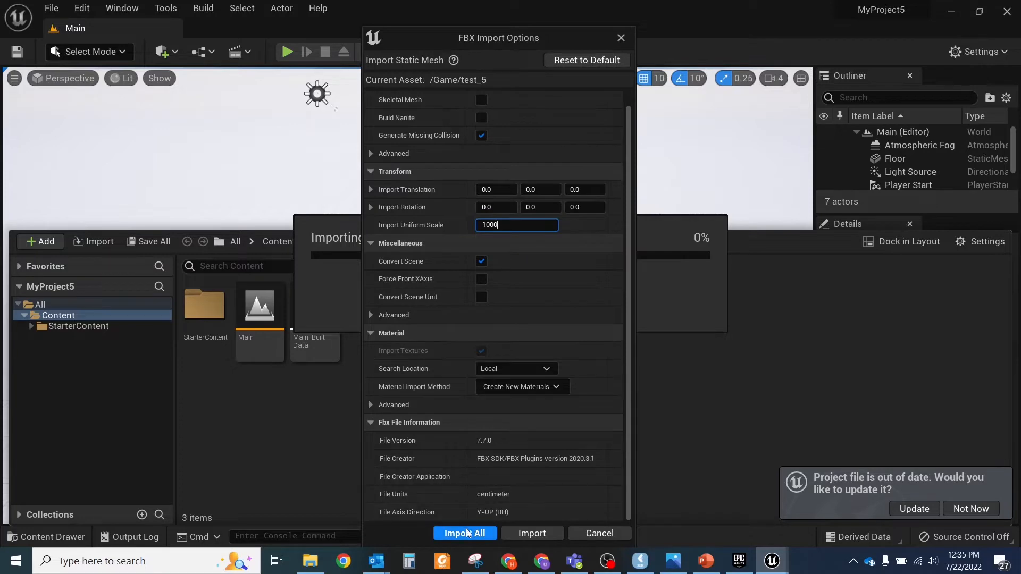
pyautogui.click(464, 532)
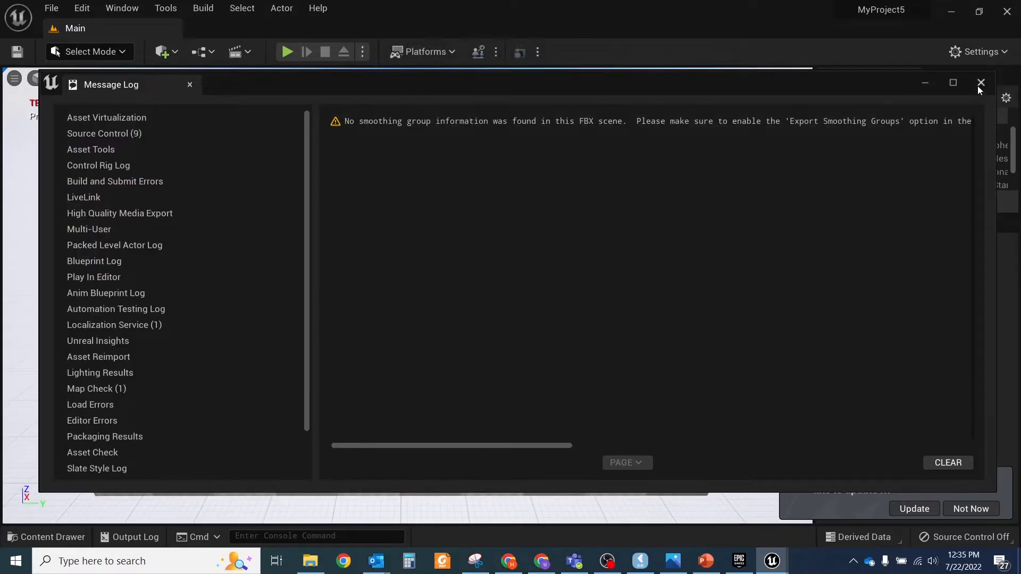
pyautogui.click(979, 84)
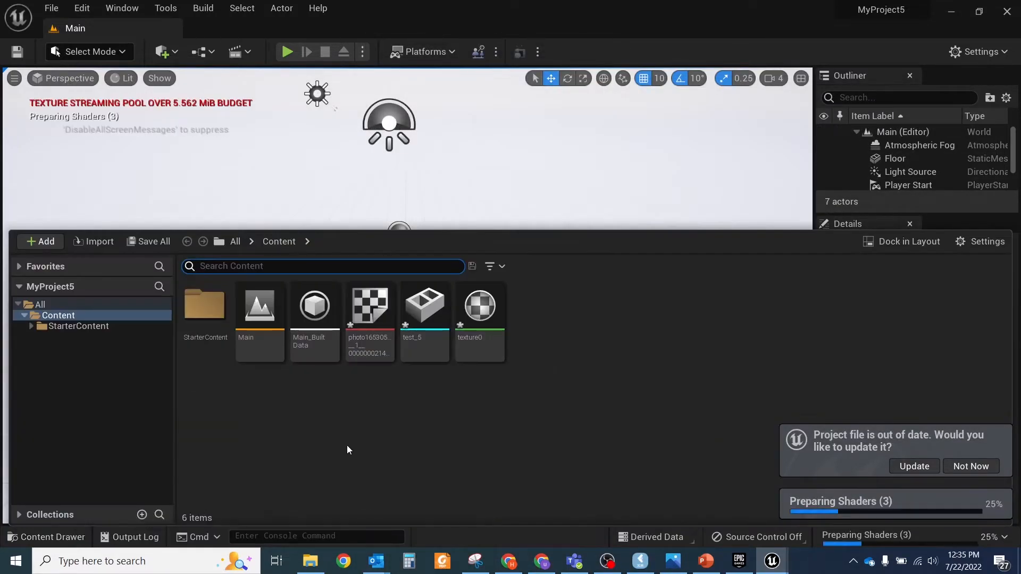
pyautogui.click(424, 305)
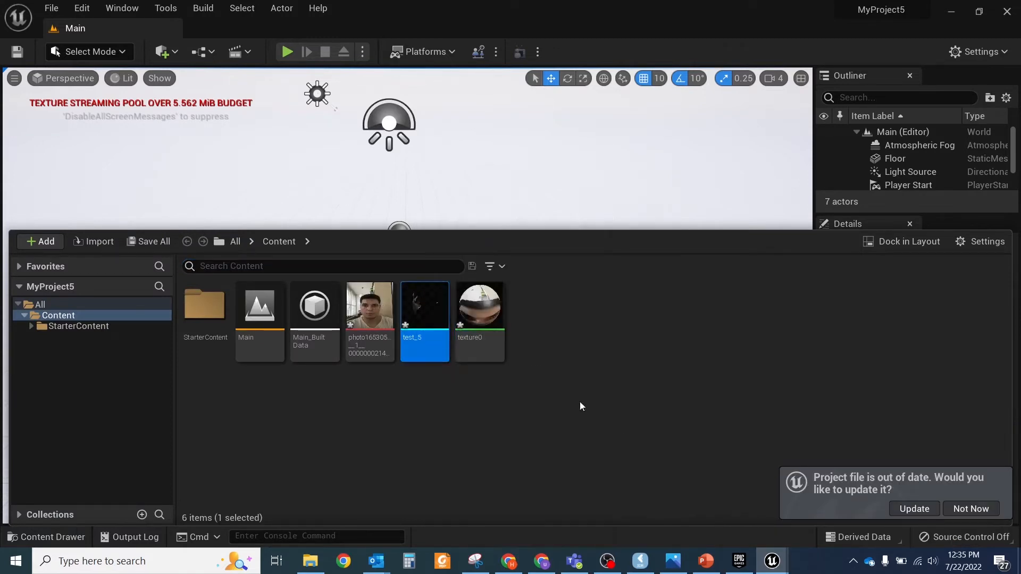
pyautogui.click(540, 285)
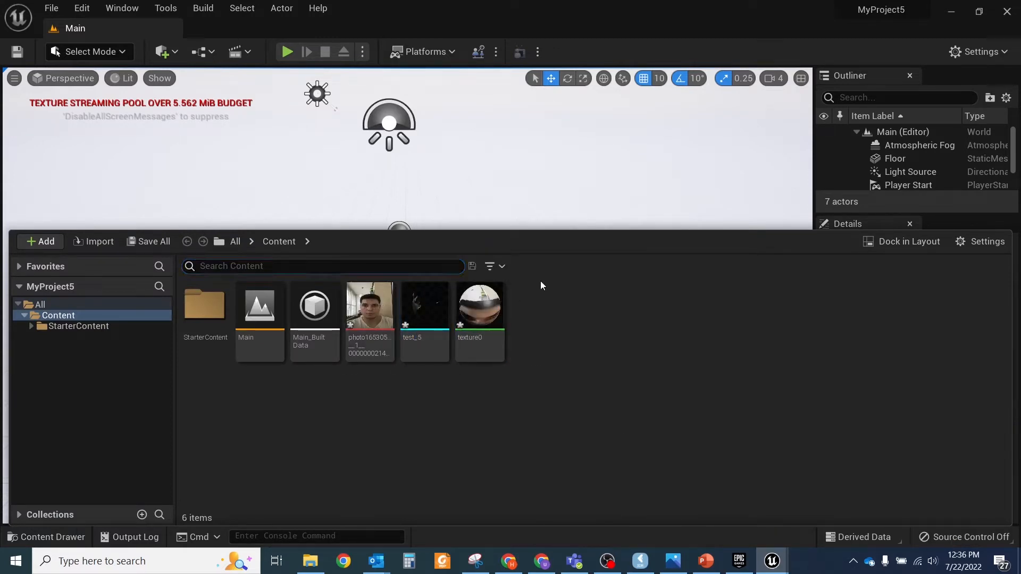
# Add a MetaHuman Identity asset named Aleksandr and open it.
pyautogui.click(40, 241)
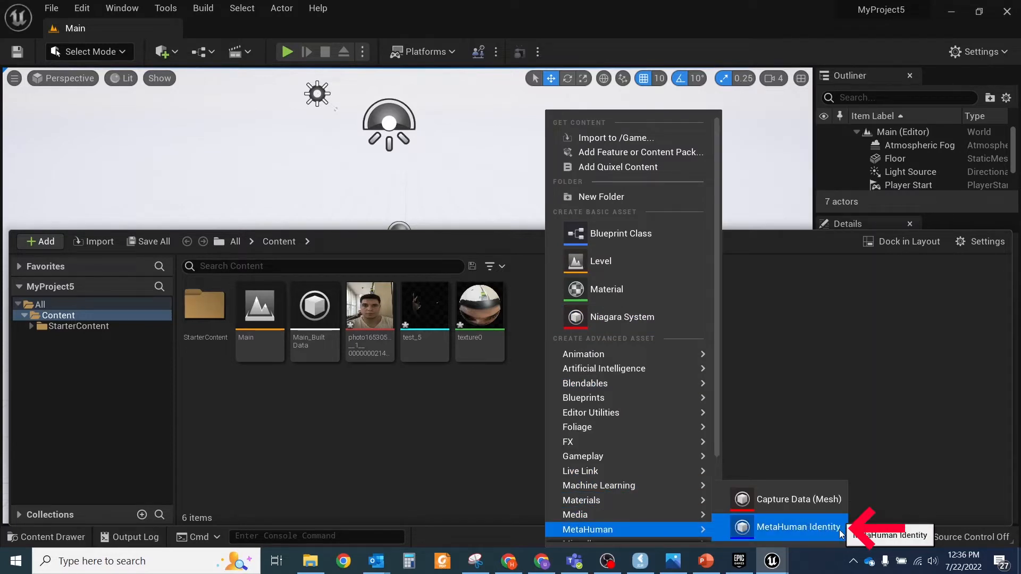
pyautogui.click(798, 527)
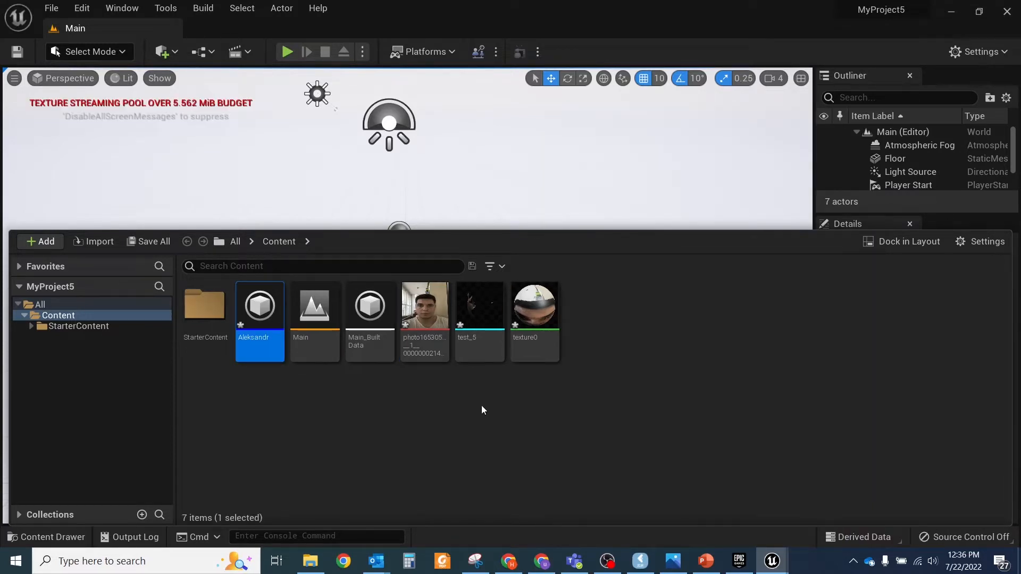
pyautogui.moveTo(259, 306)
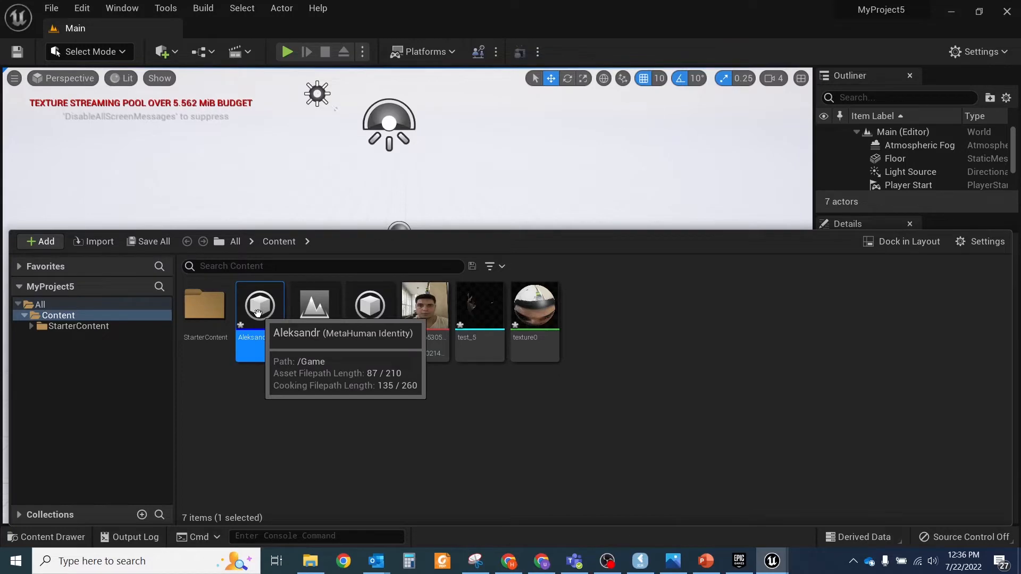
pyautogui.doubleClick(259, 305)
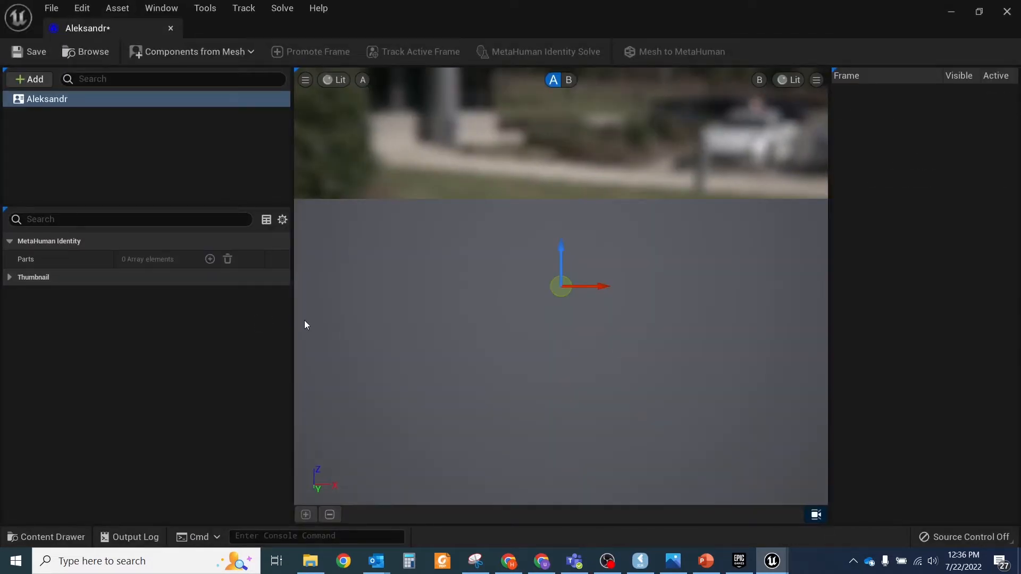
# Build the face from the test_5 mesh, promote and track frames, then run Identity Solve.
pyautogui.click(192, 52)
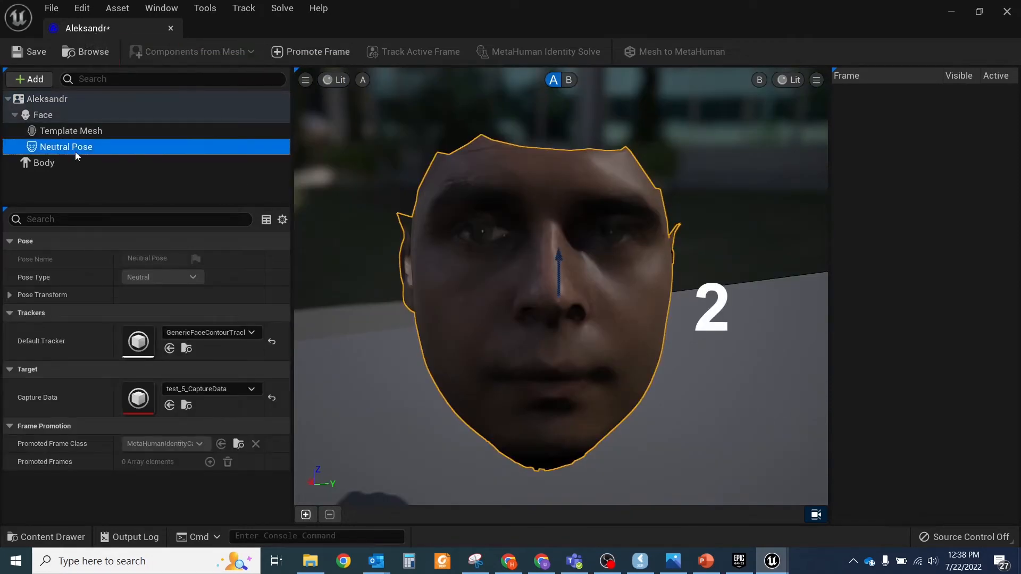
pyautogui.click(304, 516)
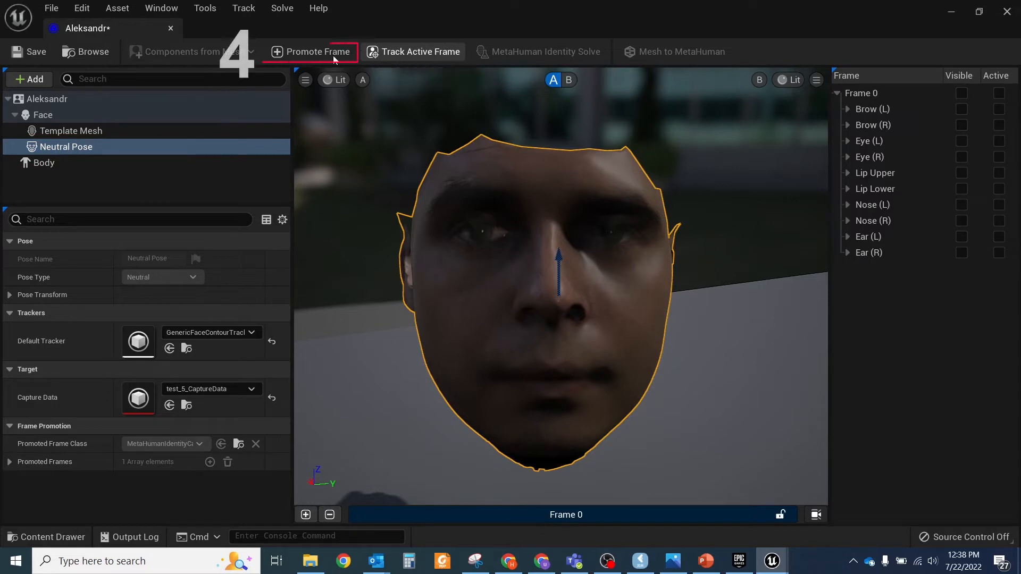
pyautogui.click(414, 51)
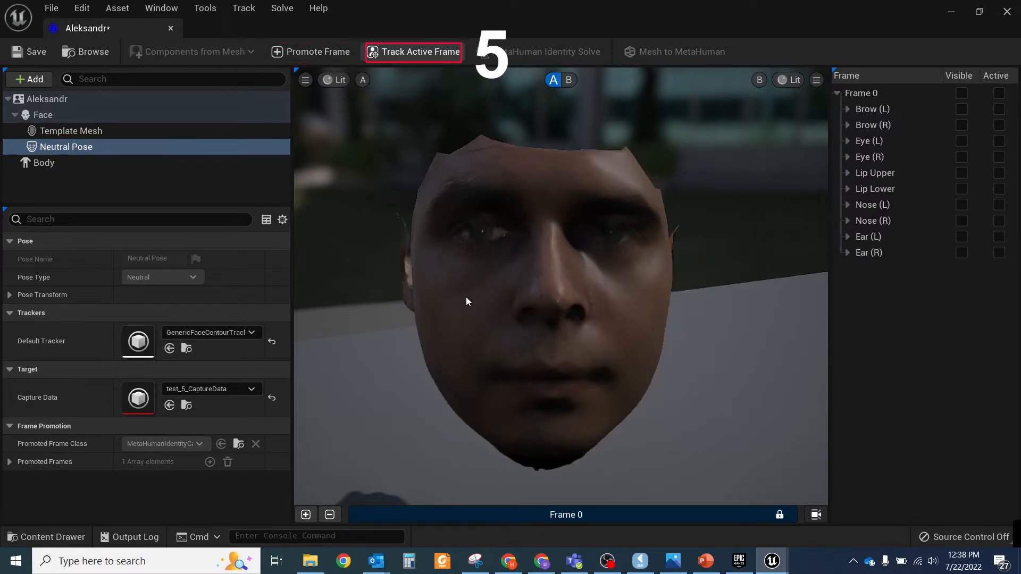
pyautogui.click(413, 51)
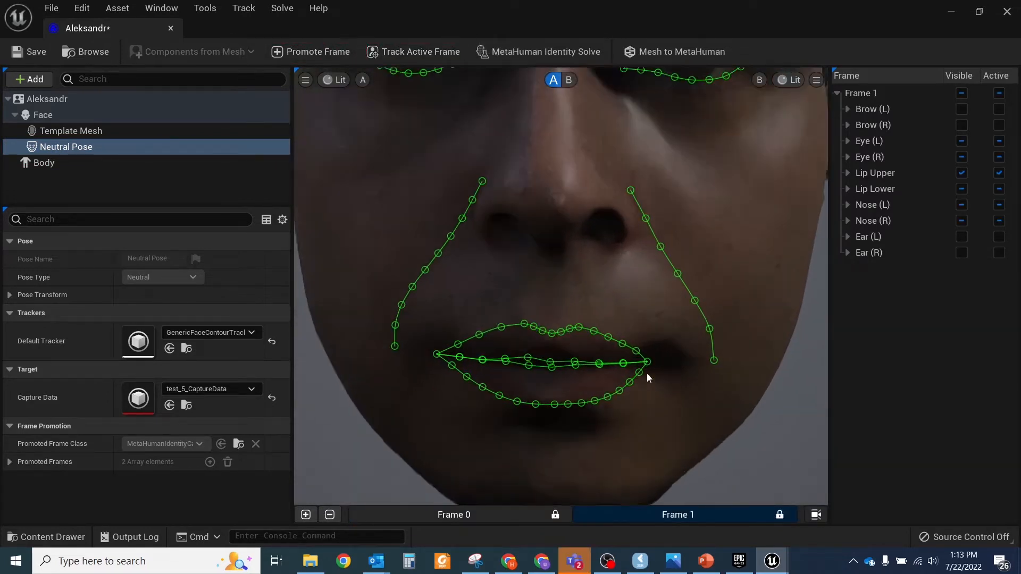
pyautogui.click(848, 172)
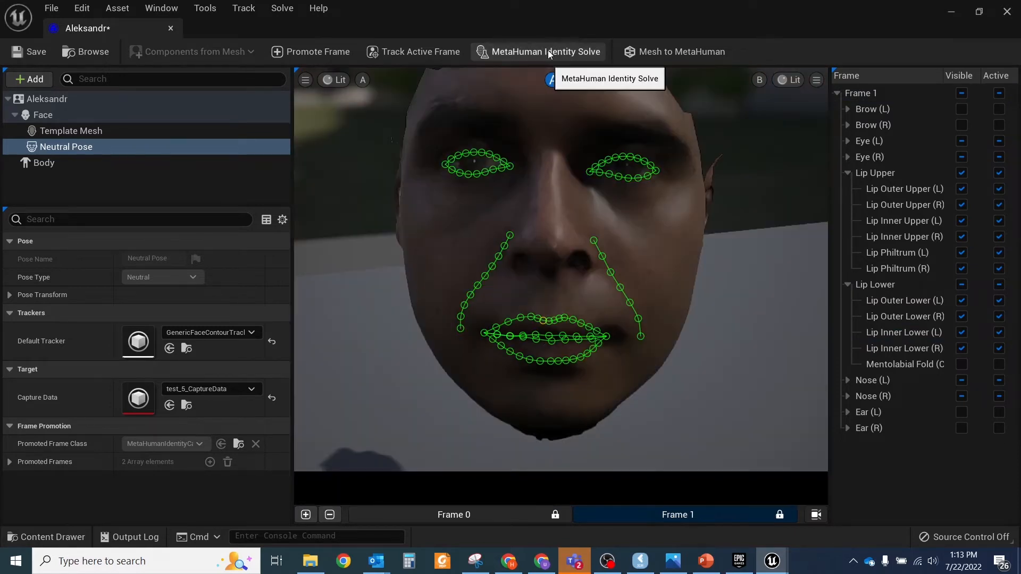
pyautogui.click(545, 52)
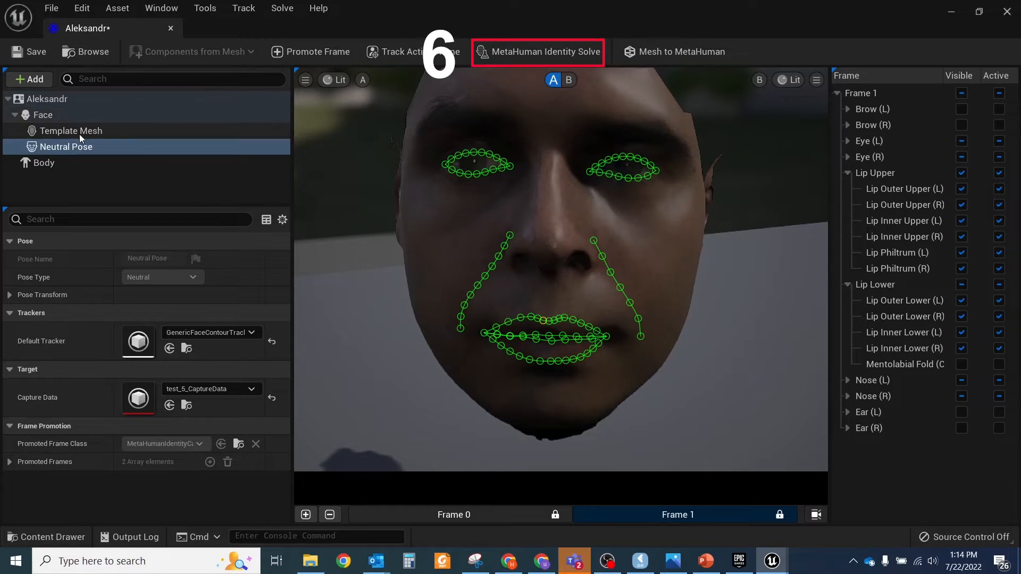
# Select the template mesh, view it solved in view B, then select the identity's body.
pyautogui.click(71, 131)
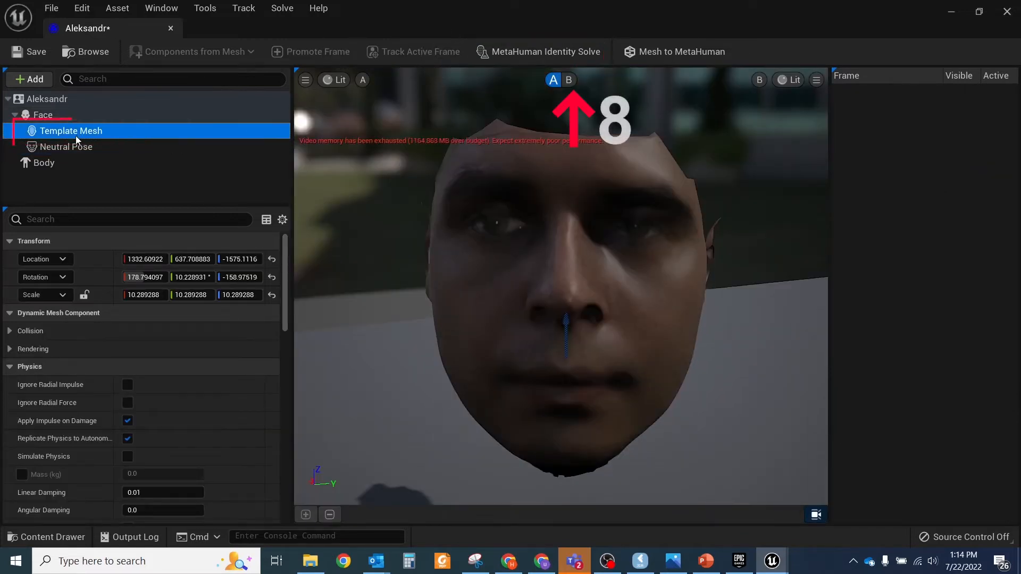
pyautogui.click(568, 79)
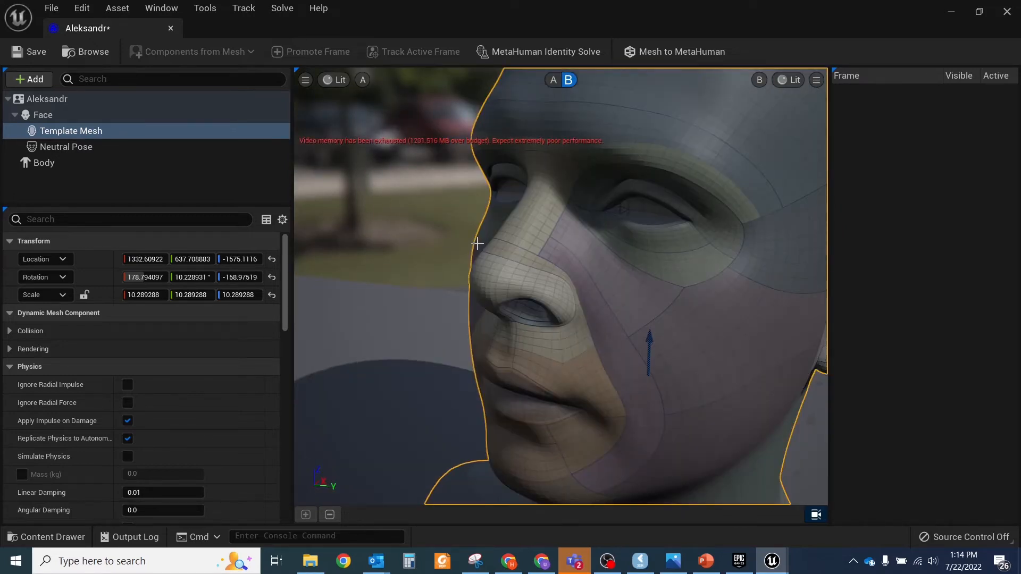
pyautogui.click(45, 163)
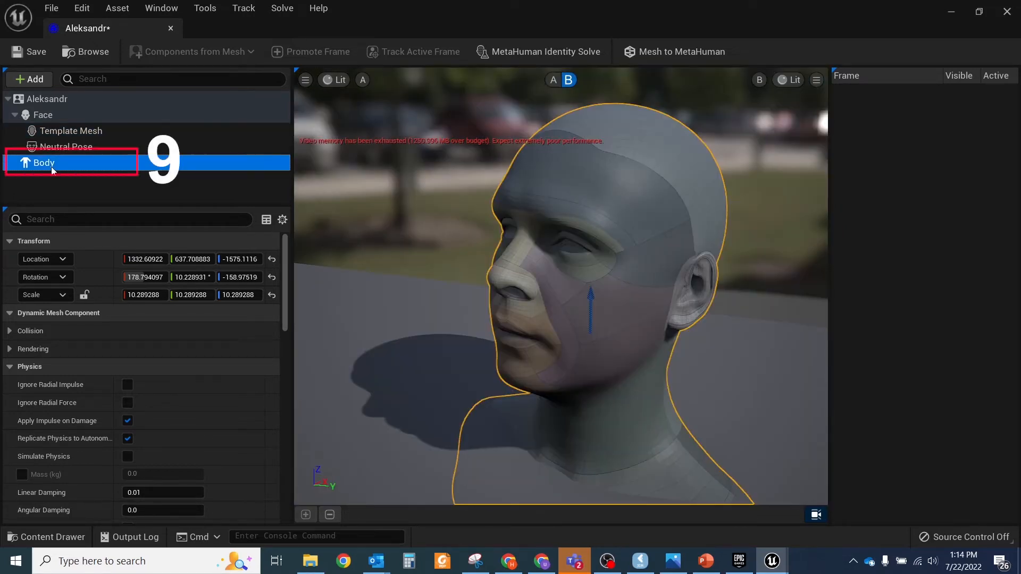
pyautogui.click(43, 163)
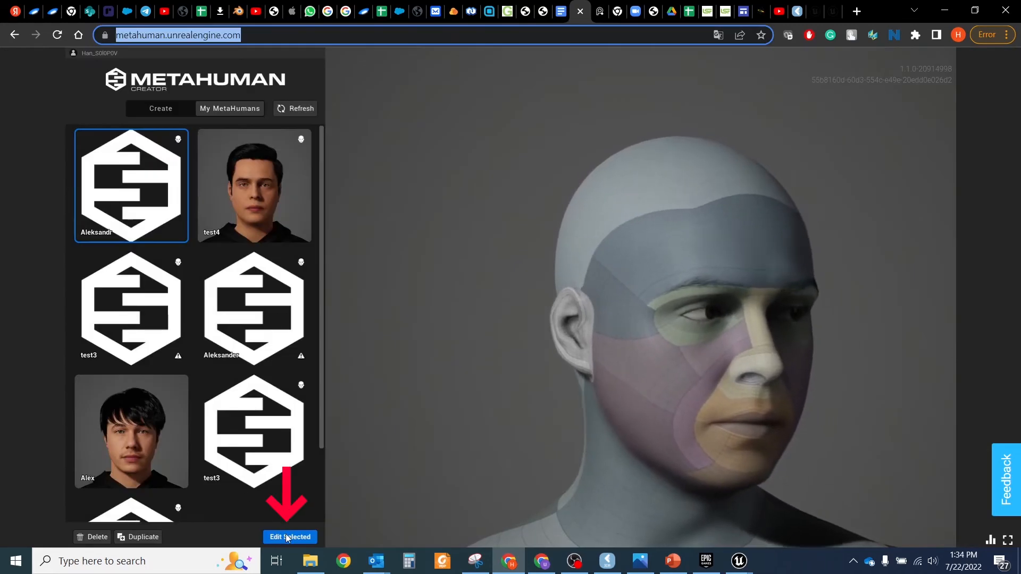
# Open Aleksandr for editing, browse eyebrows and eyes, and adjust the skin colour tone.
pyautogui.click(290, 537)
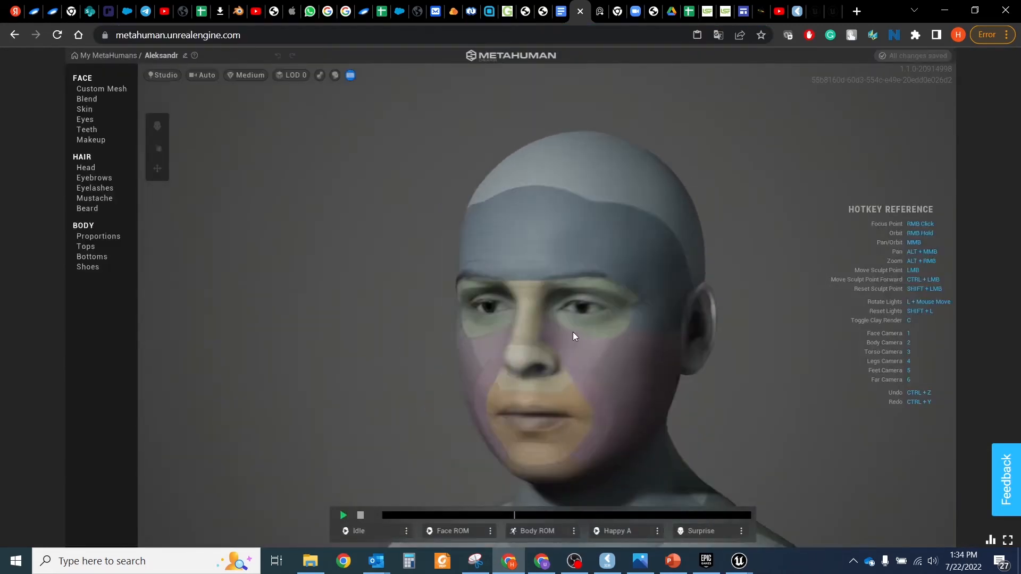
pyautogui.click(93, 178)
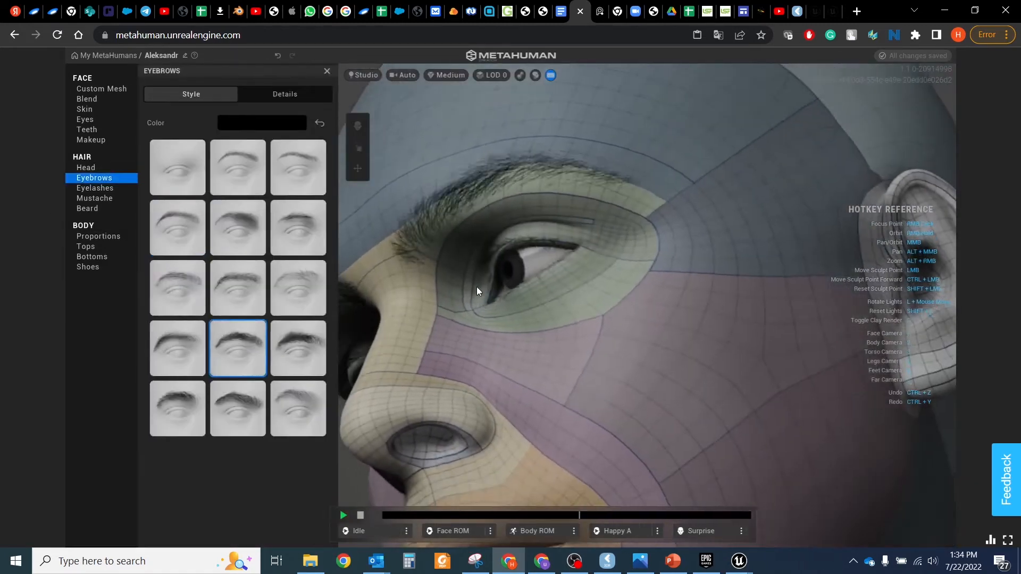
pyautogui.click(85, 120)
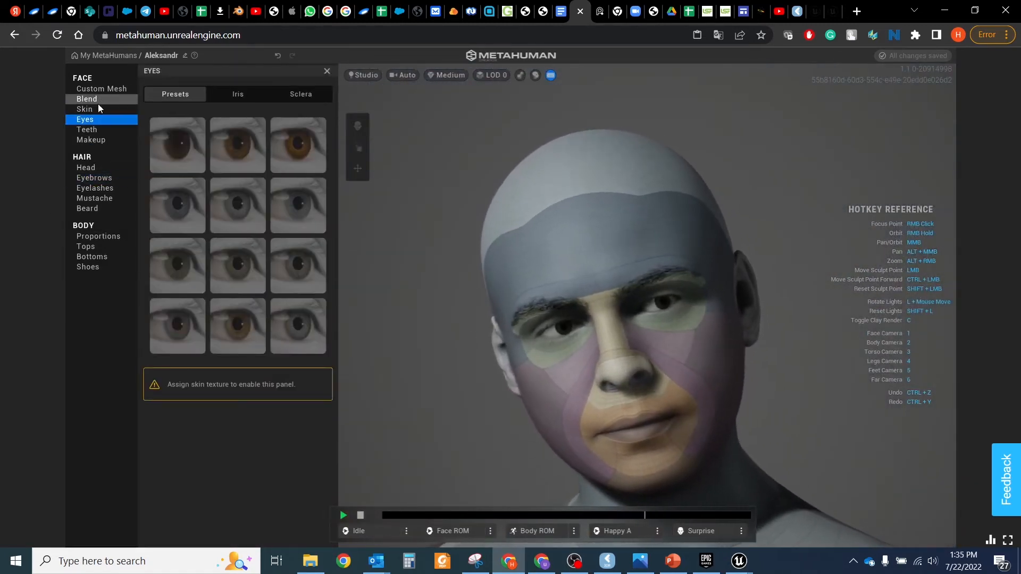
pyautogui.click(85, 108)
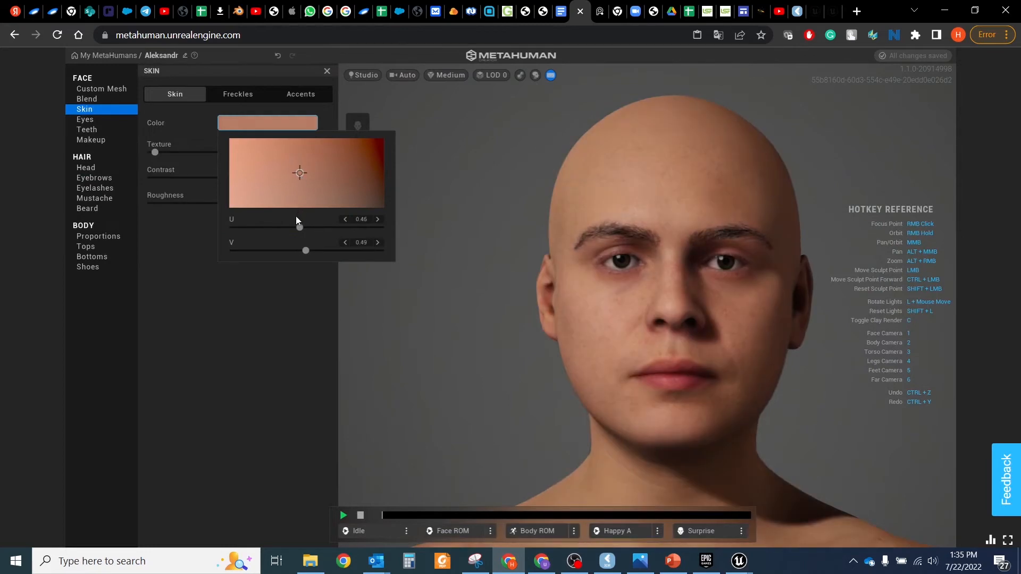
pyautogui.click(102, 89)
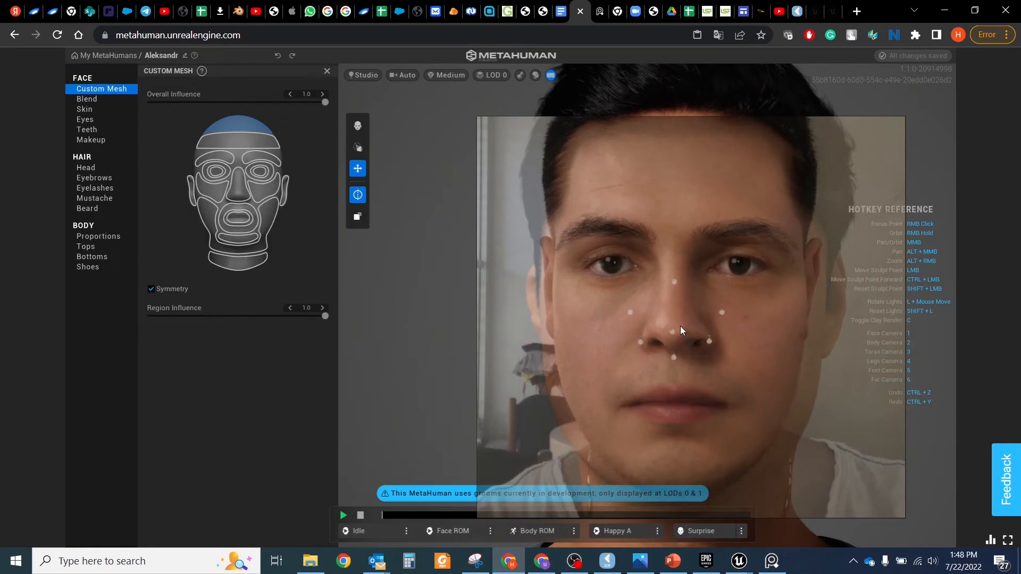
# Close the Custom Mesh panel and play the Face ROM animation preview.
pyautogui.click(84, 120)
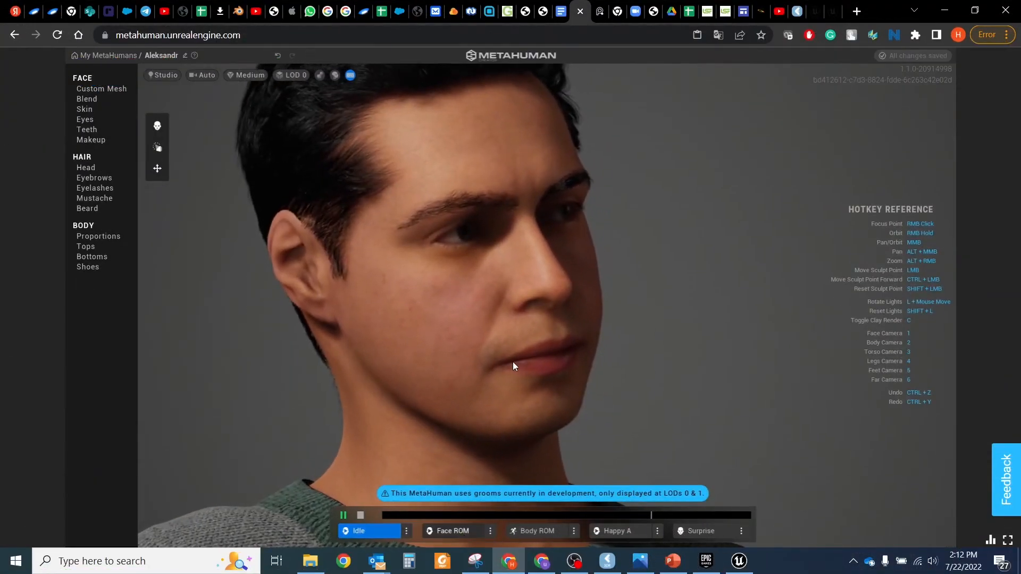
pyautogui.click(451, 530)
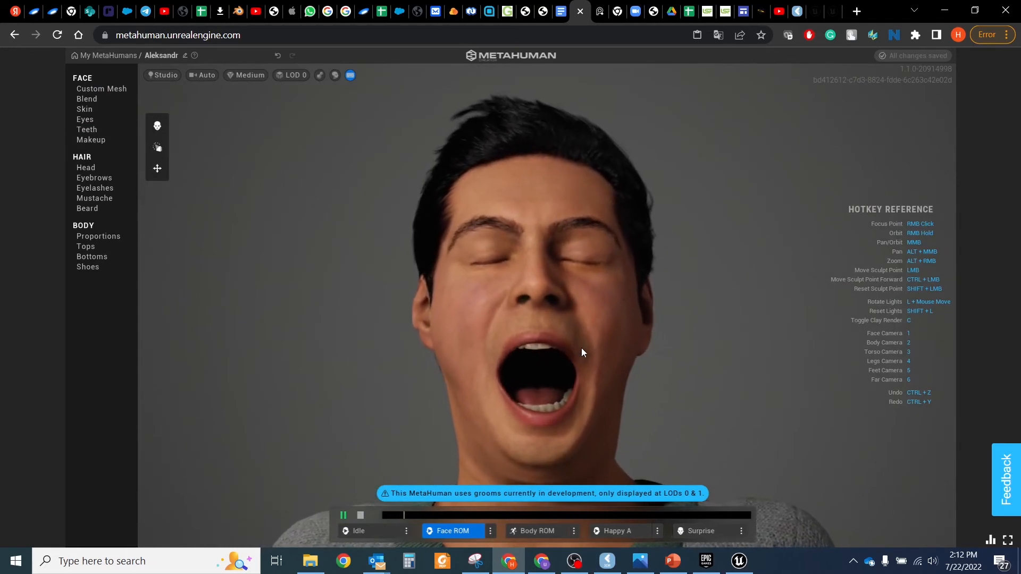